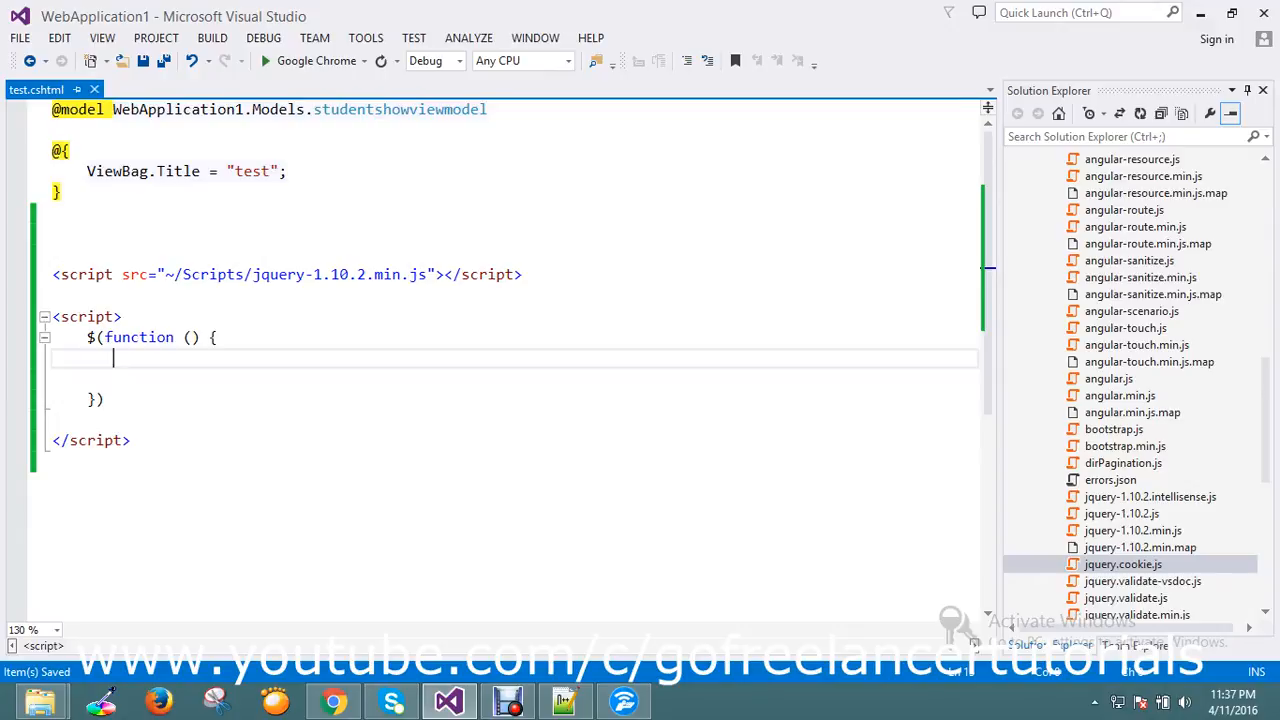
Write <input type="checkbox" value="check1" class="chk" /> after the ViewBag block in test.cshtml
{"action": "type", "text": "<"}
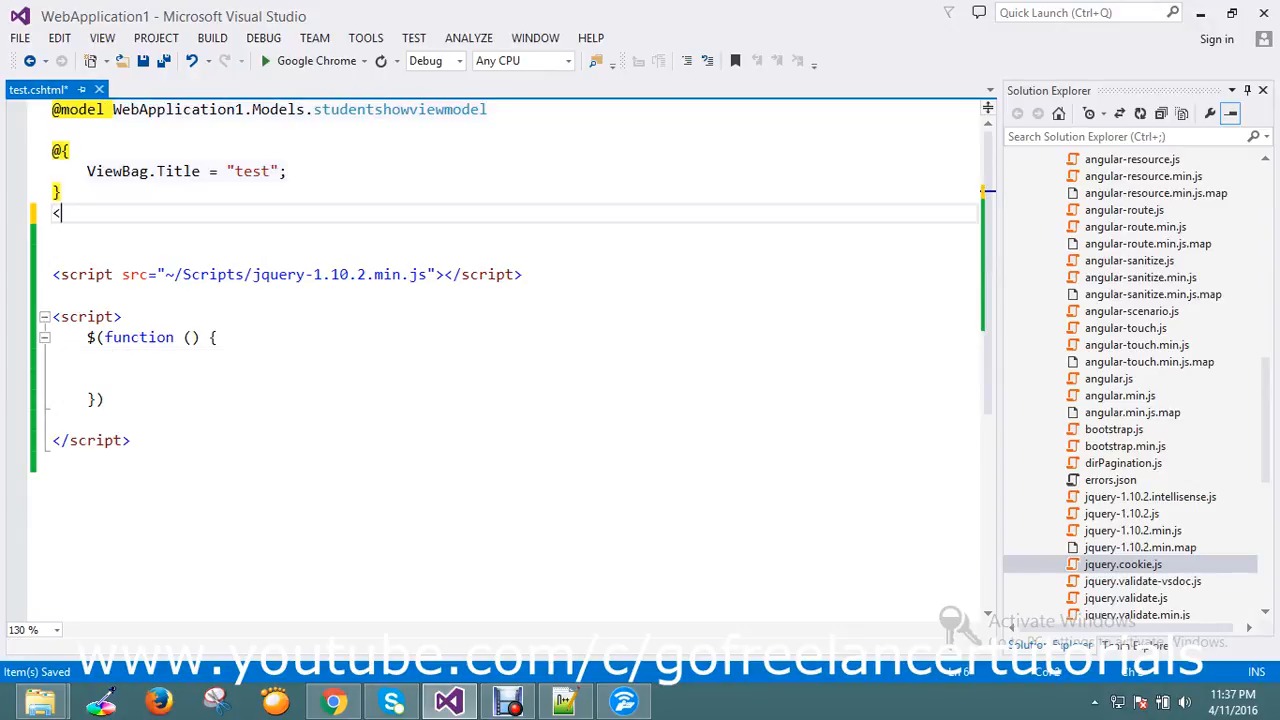
{"action": "type", "text": "input"}
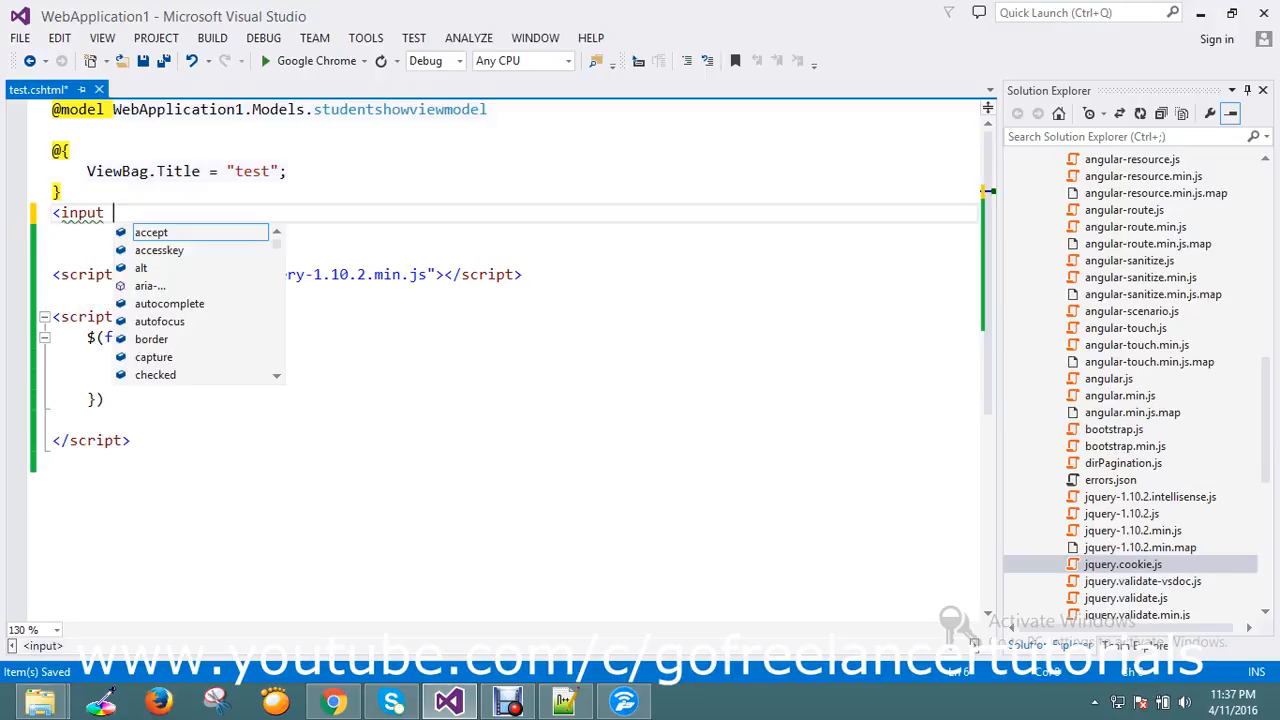
{"action": "type", "text": "type="}
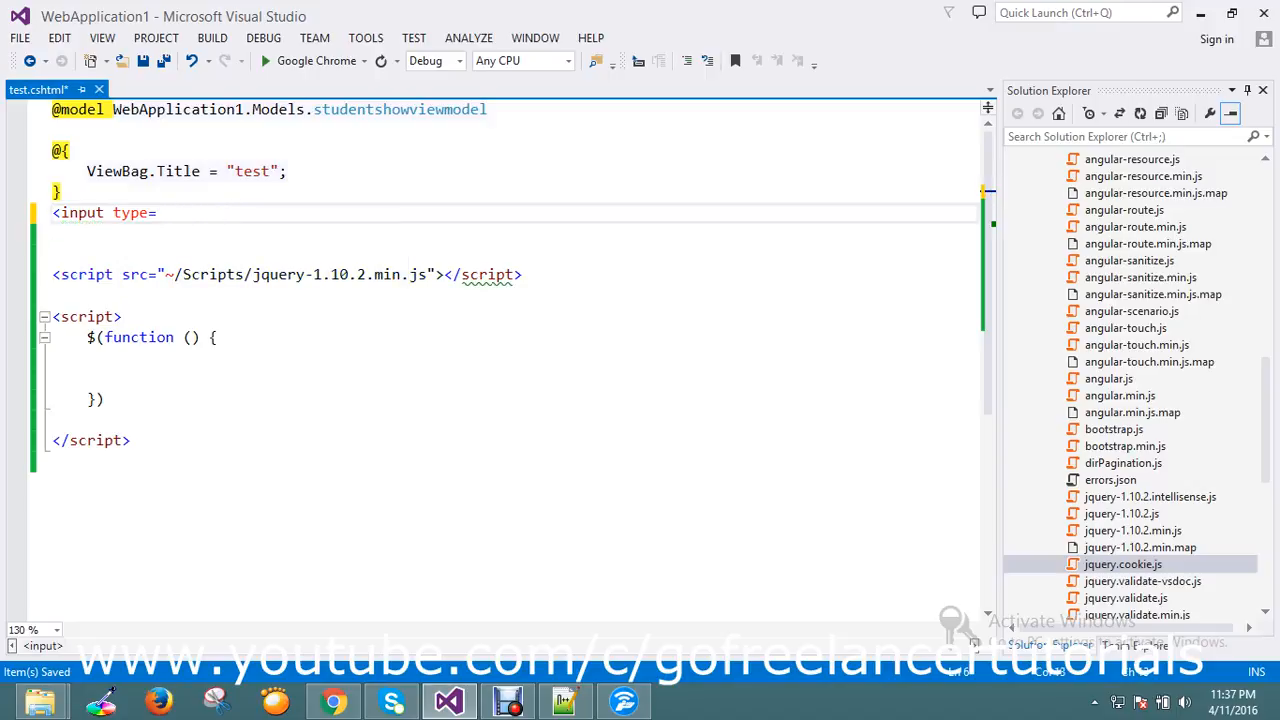
{"action": "type", "text": "\""}
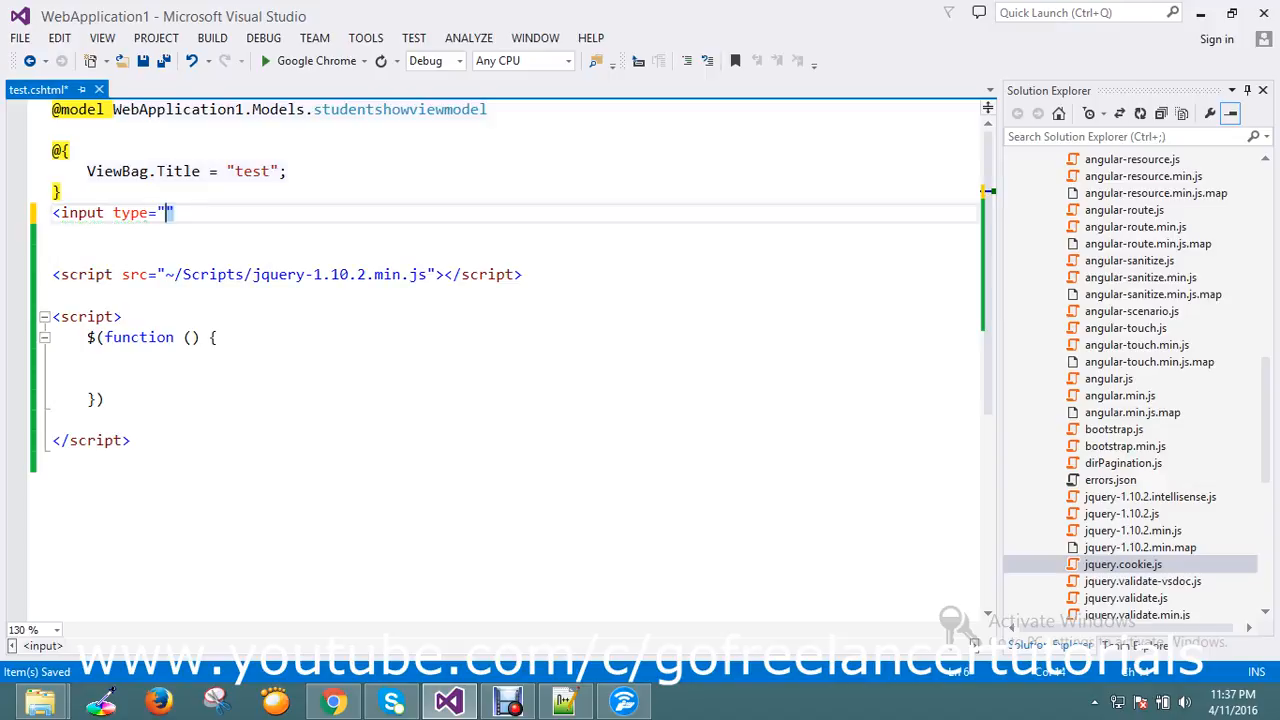
{"action": "type", "text": "\""}
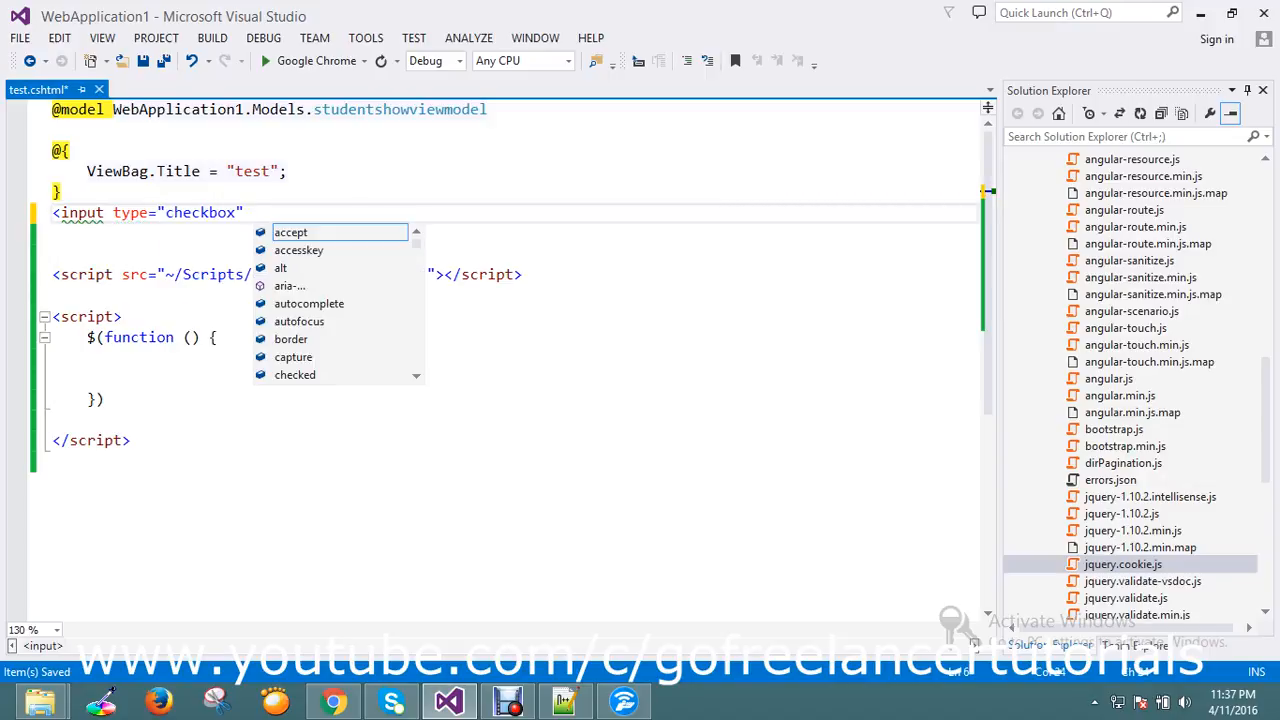
{"action": "type", "text": "value=\""}
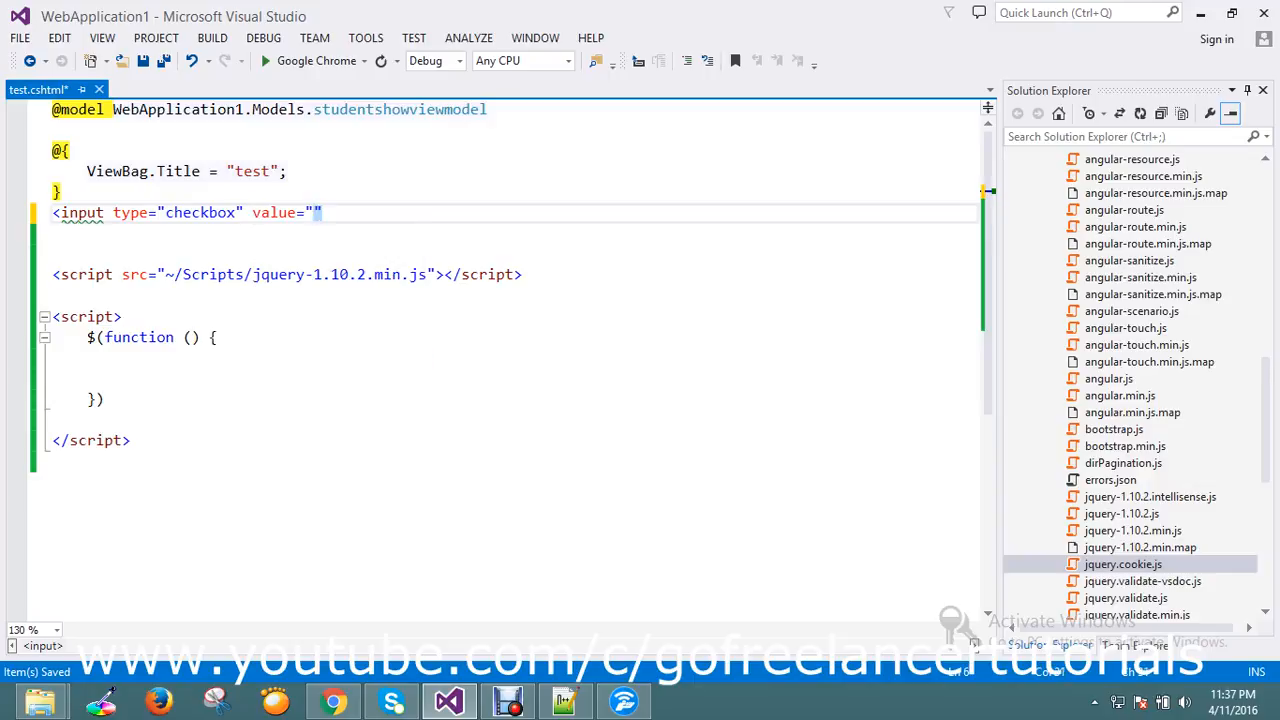
{"action": "type", "text": "check"}
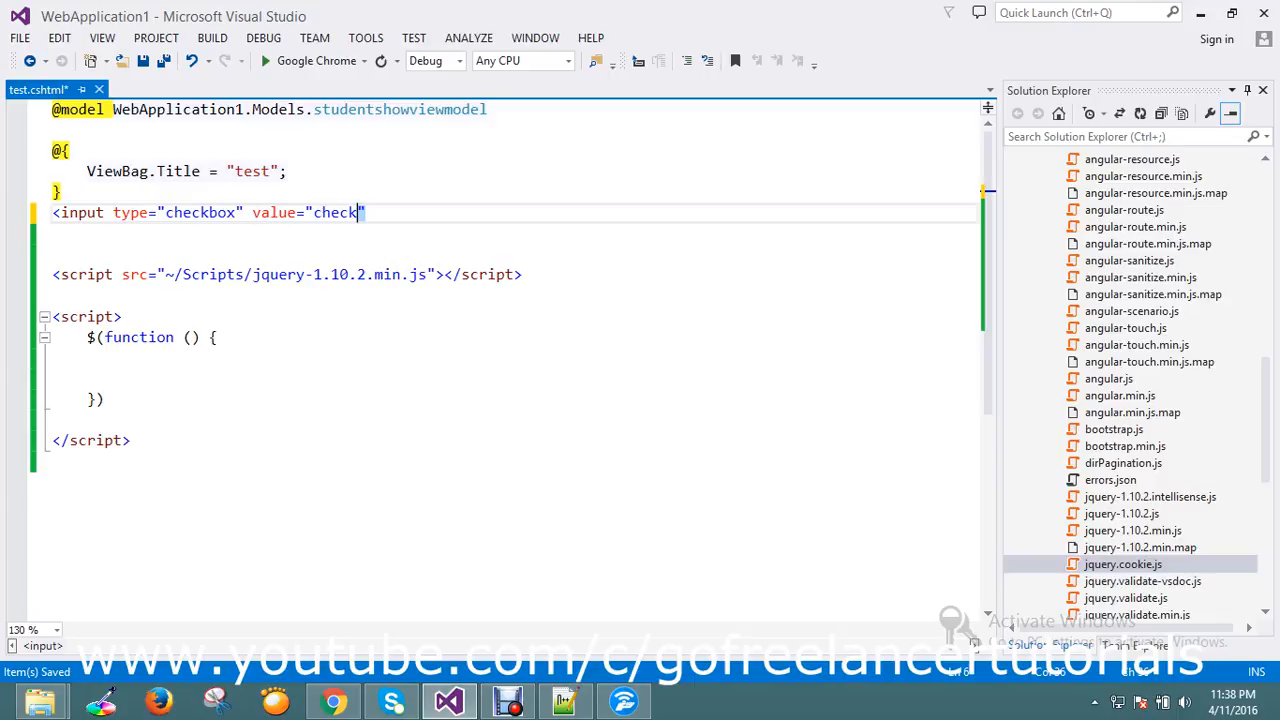
{"action": "type", "text": "1"}
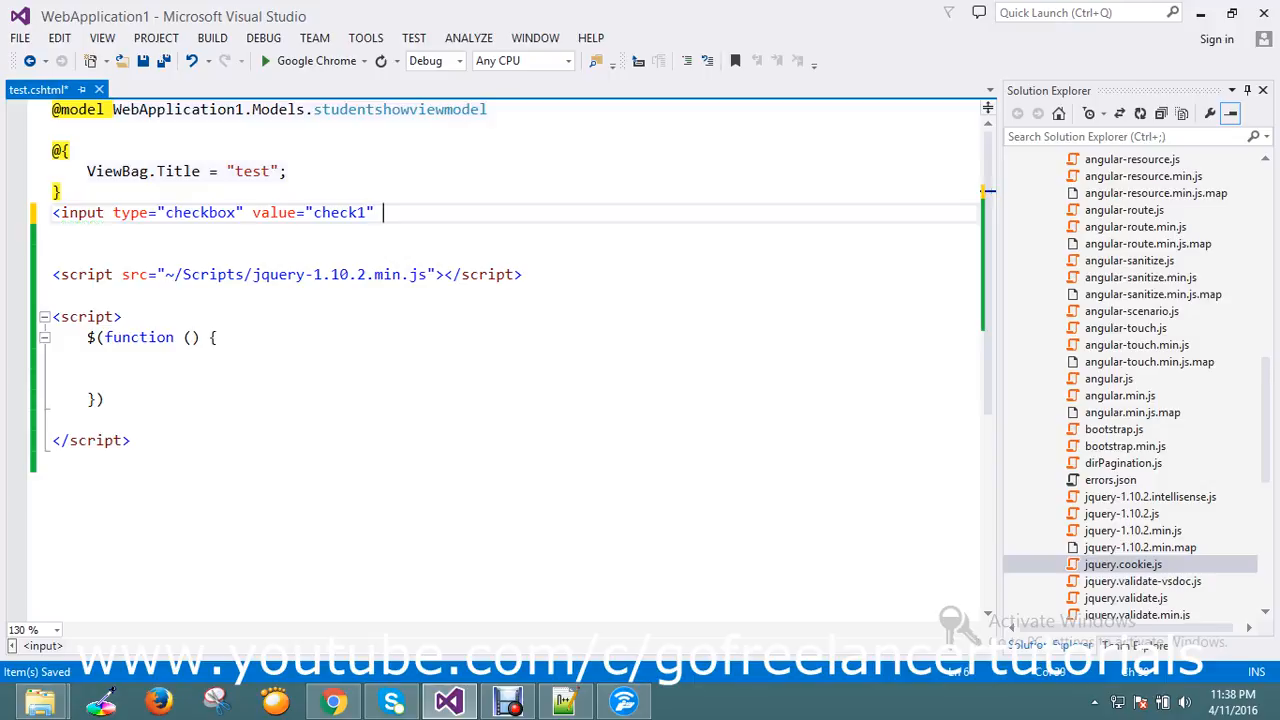
{"action": "type", "text": "c"}
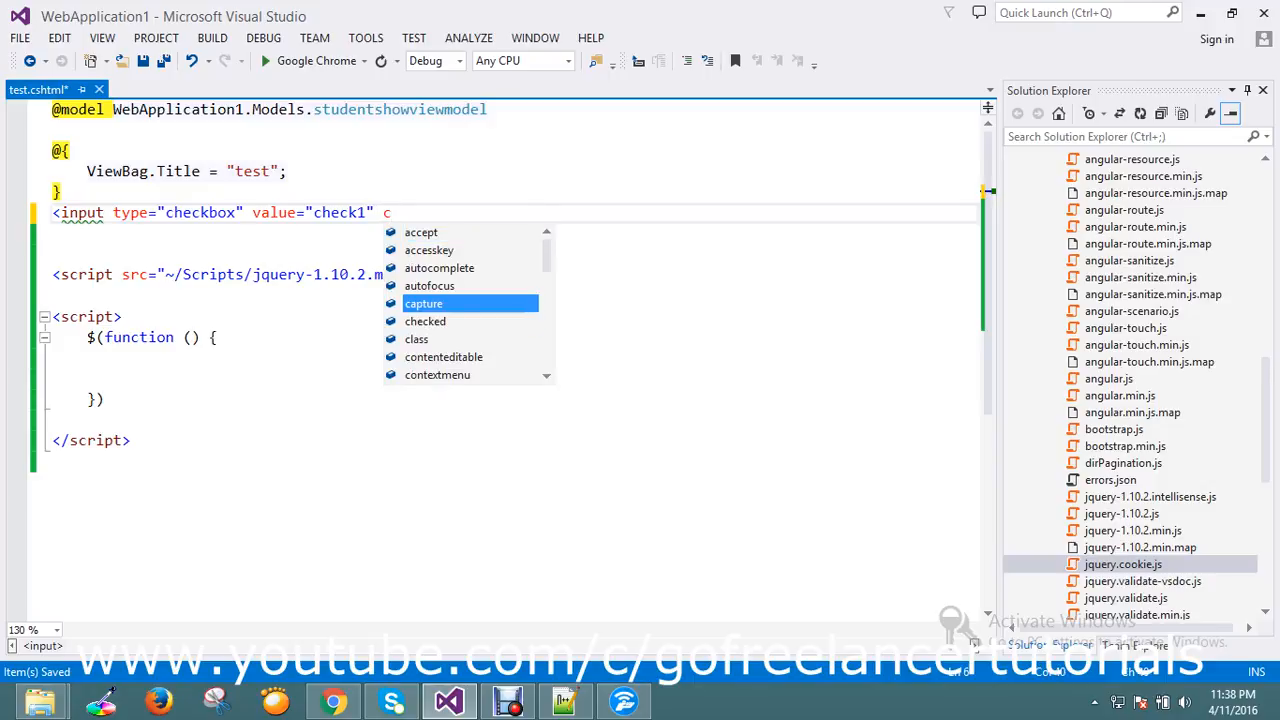
{"action": "type", "text": "lass=\""}
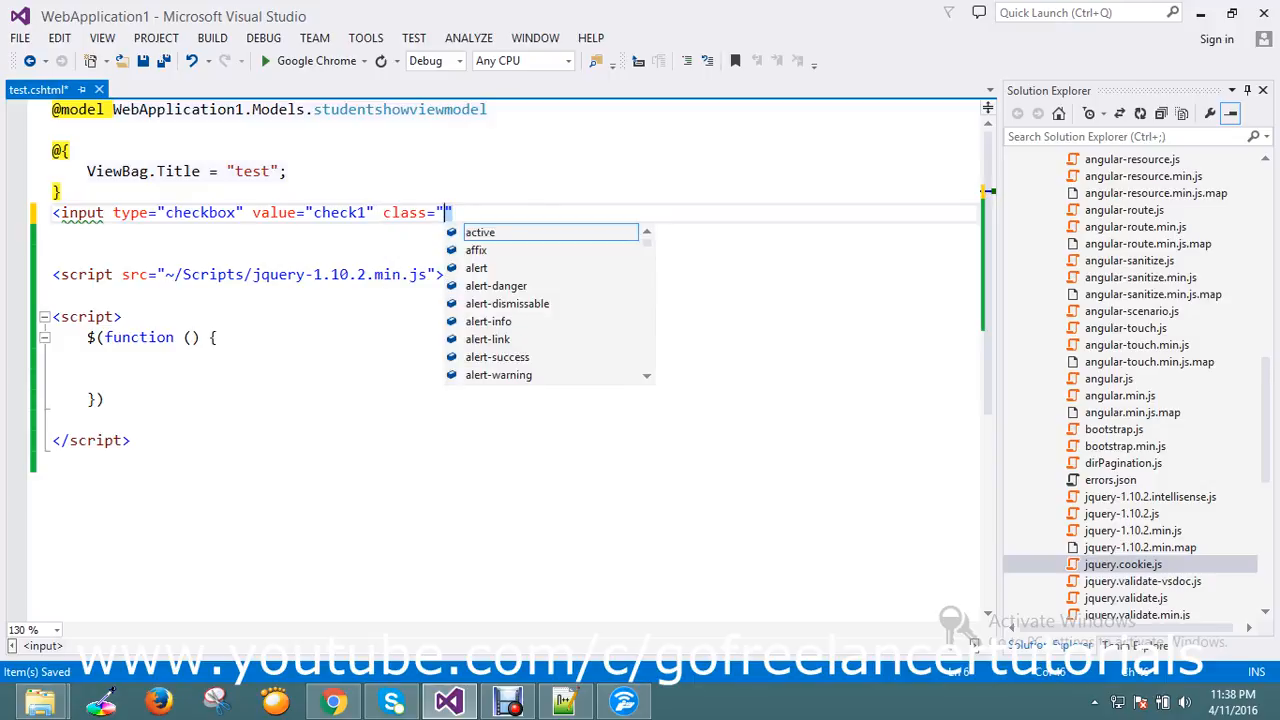
{"action": "type", "text": "ch"}
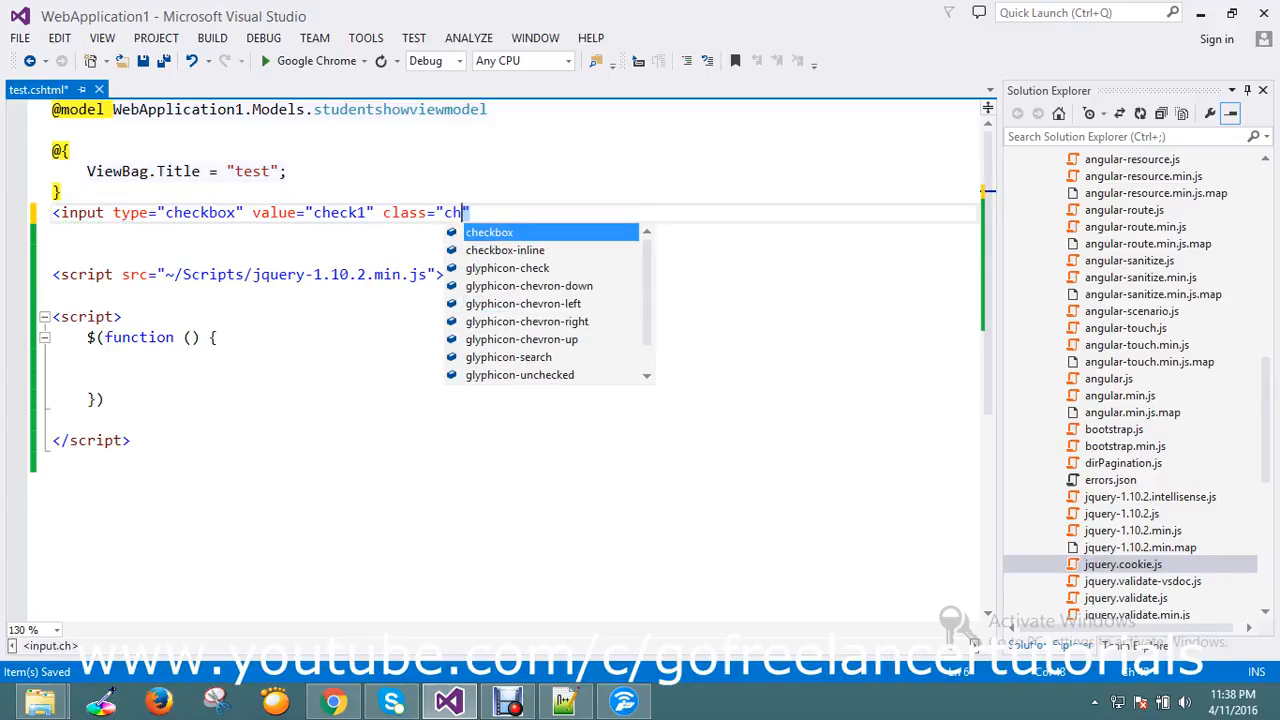
{"action": "type", "text": "k"}
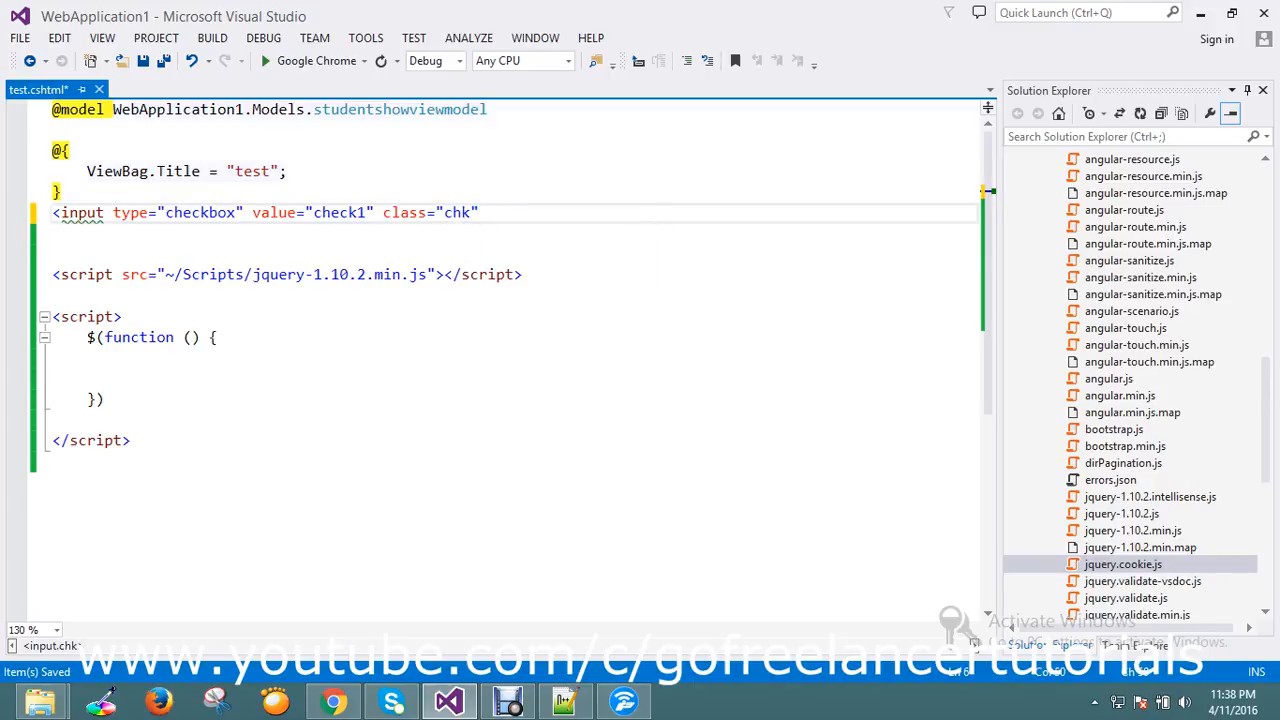
{"action": "type", "text": "/>"}
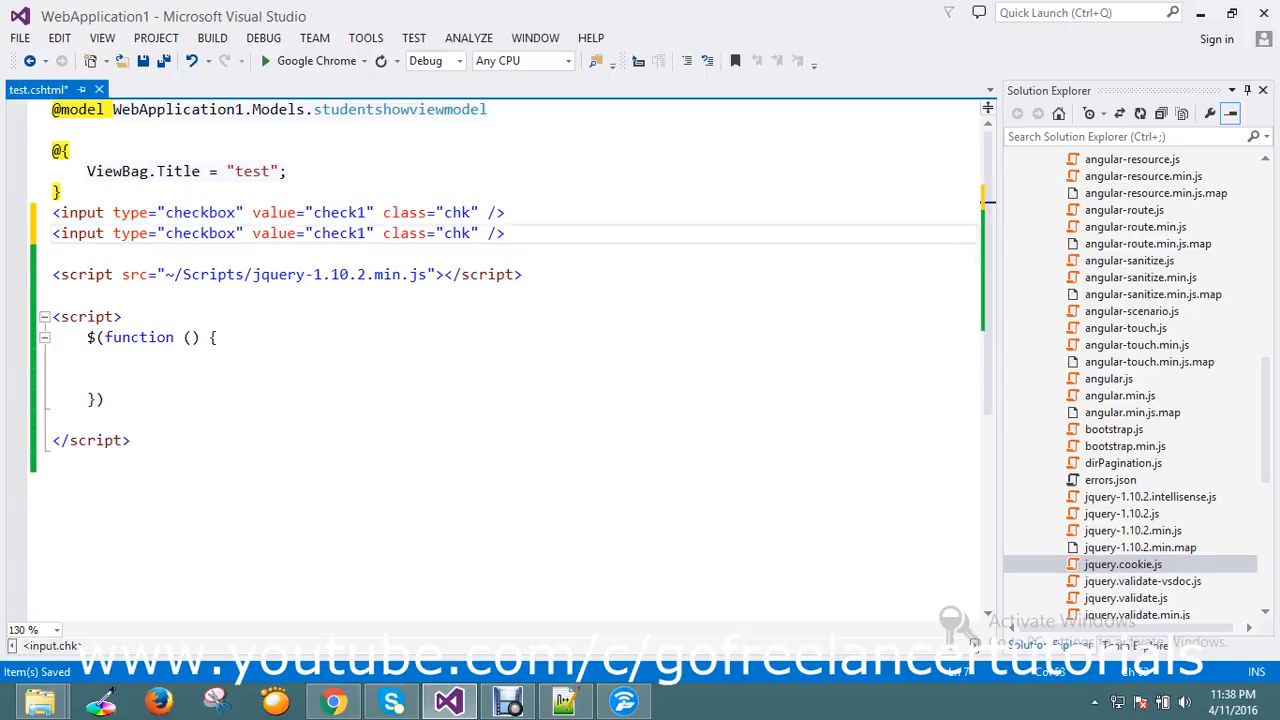
Paste the checkbox line again, change its value to check2, and begin a further input tag
{"action": "type", "text": "<input type=\"checkbox\" value=\"check1\" class=\"chk\" />"}
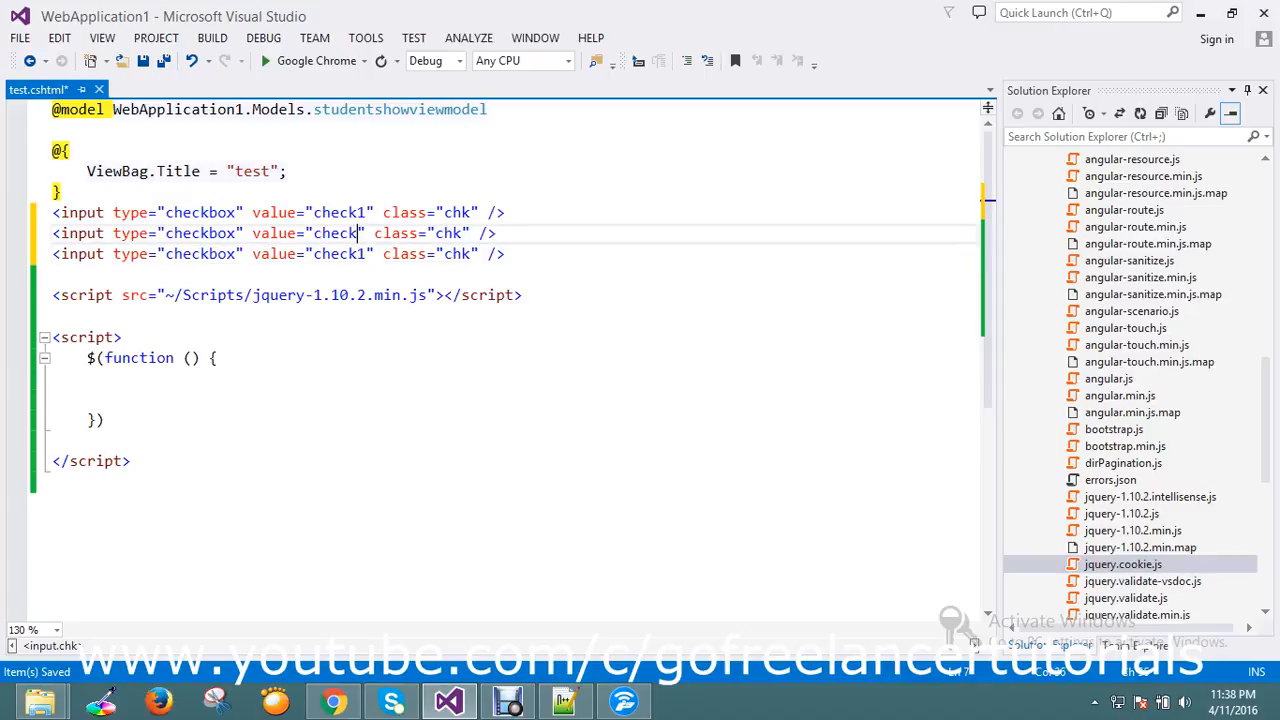
{"action": "type", "text": "2"}
{"action": "left_click", "coordinate": [278, 252]}
{"action": "type", "text": "3"}
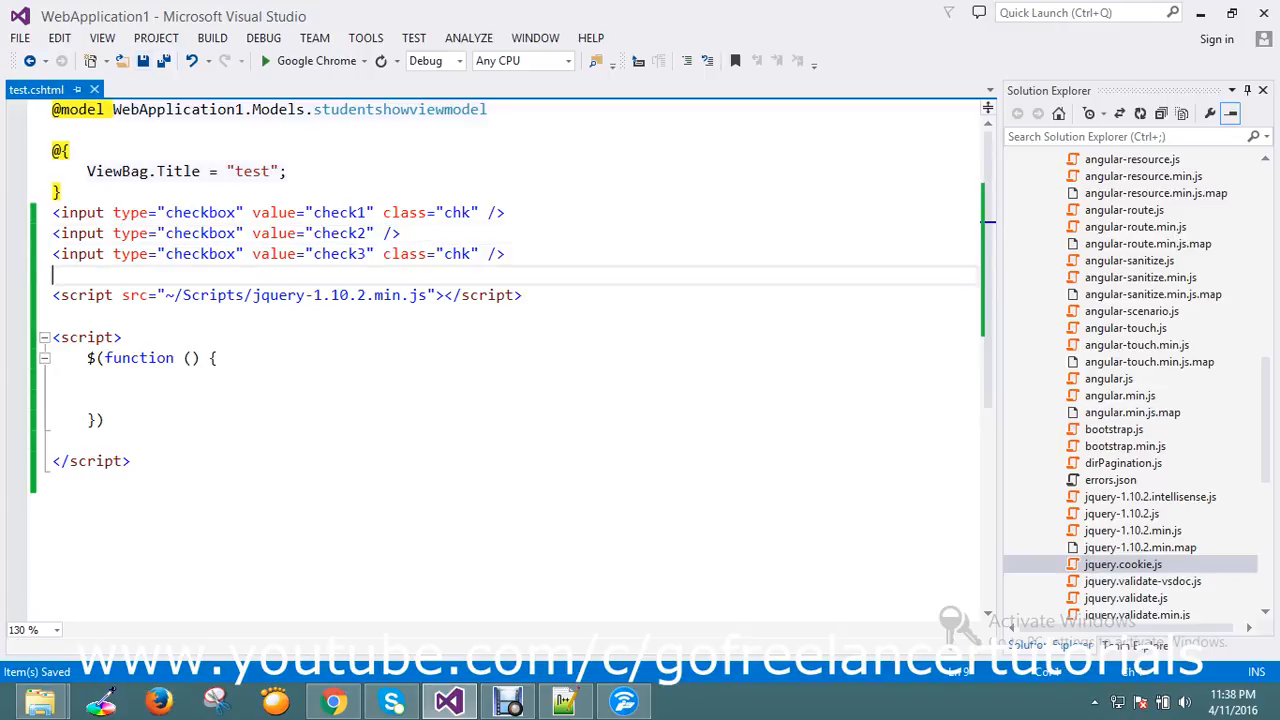
{"action": "type", "text": "in"}
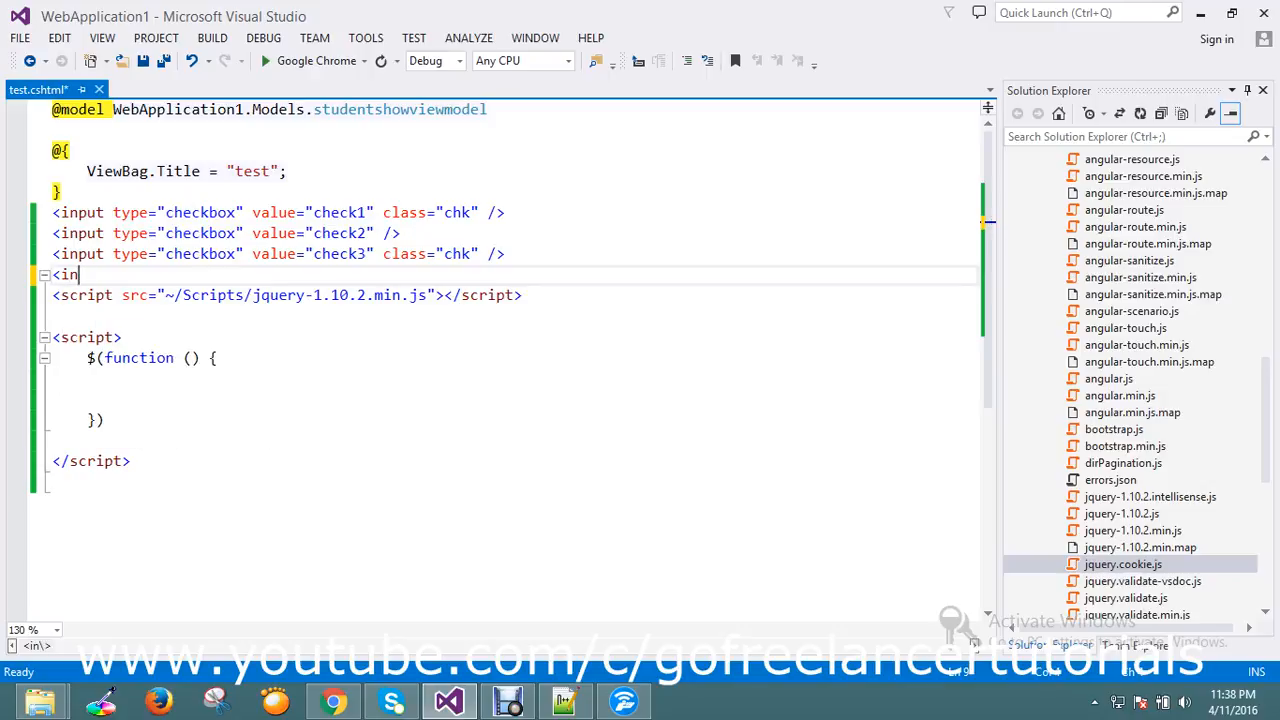
Add a button input with id idbtn and value click, then place the cursor inside the ready function
{"action": "key", "text": "BackSpace"}
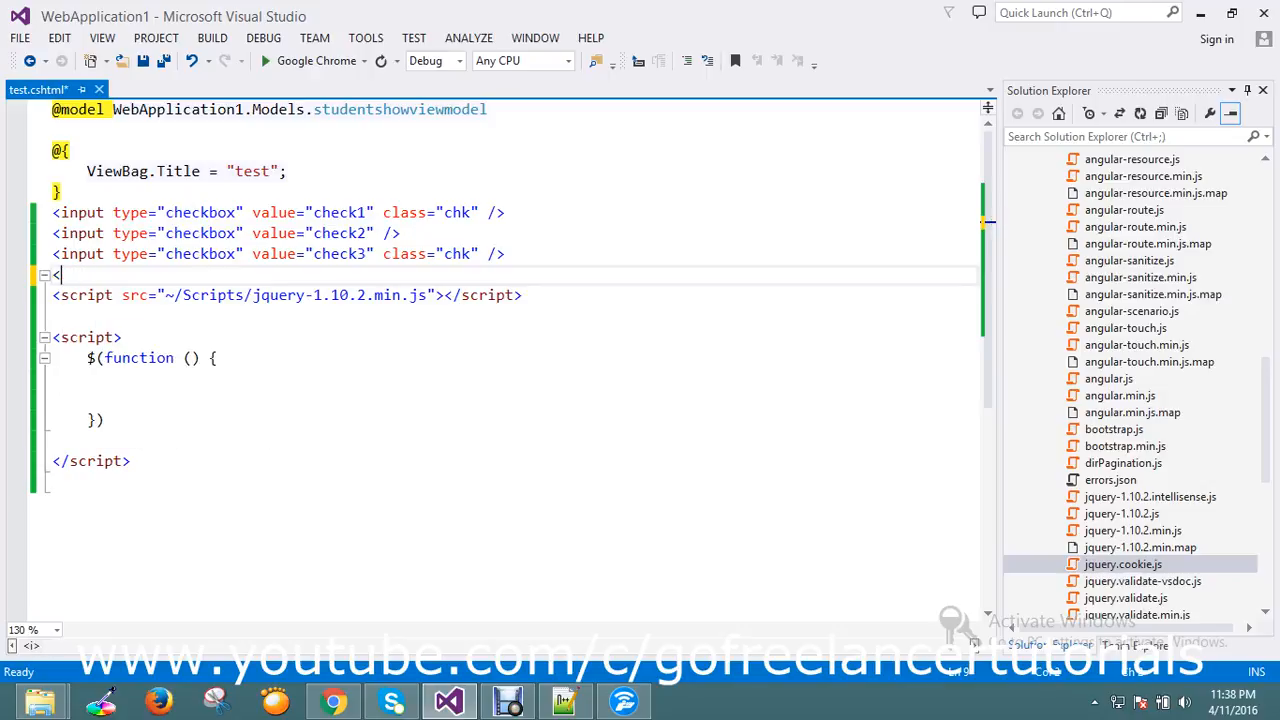
{"action": "type", "text": "inpu"}
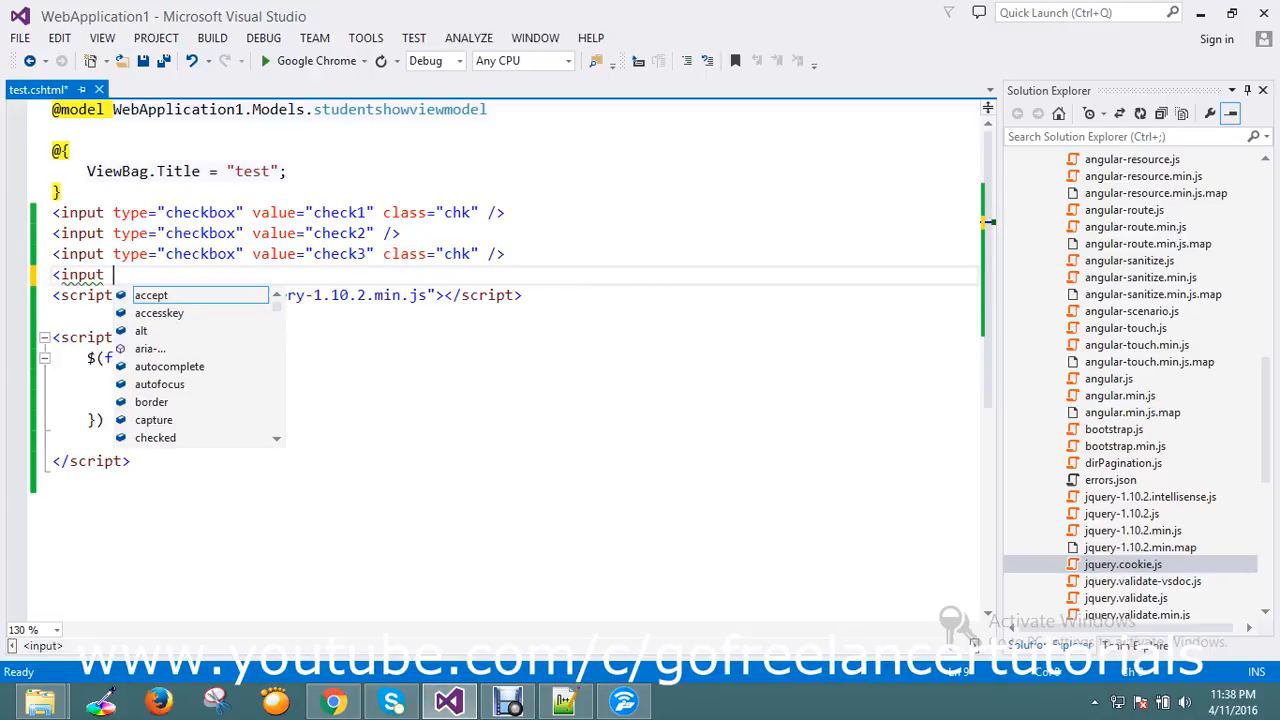
{"action": "type", "text": "type=\""}
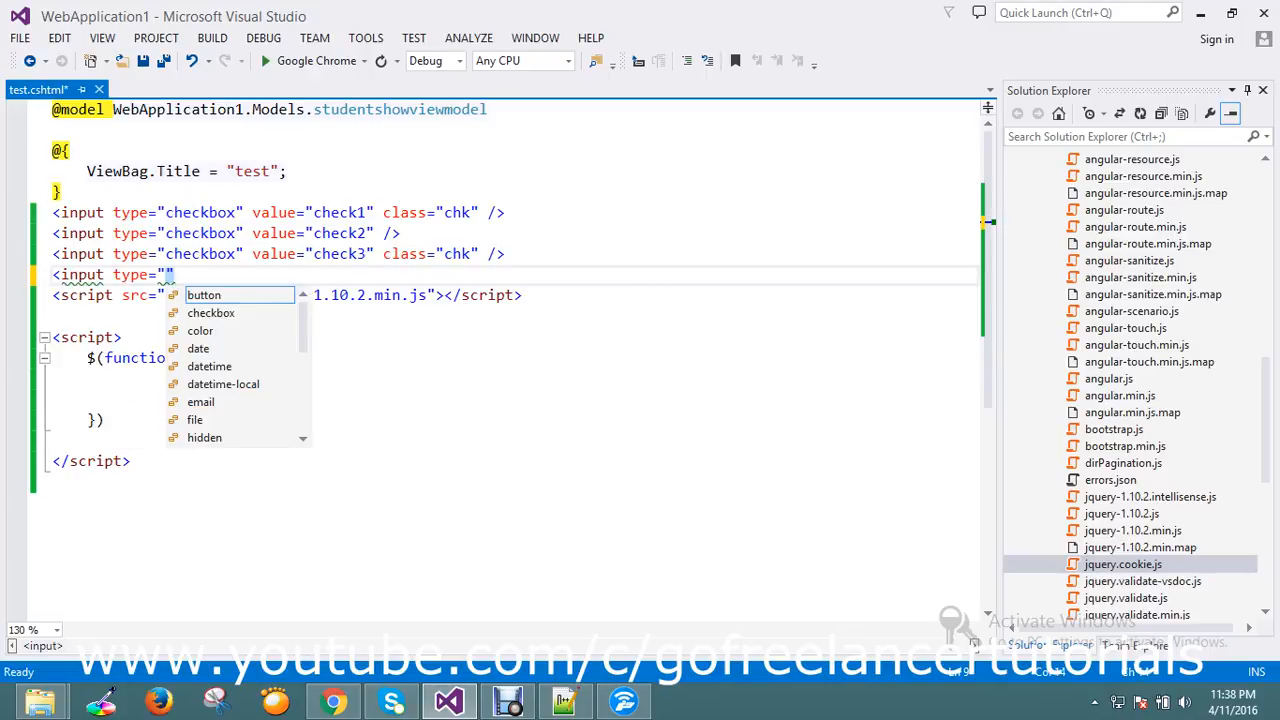
{"action": "type", "text": "button\" id=\""}
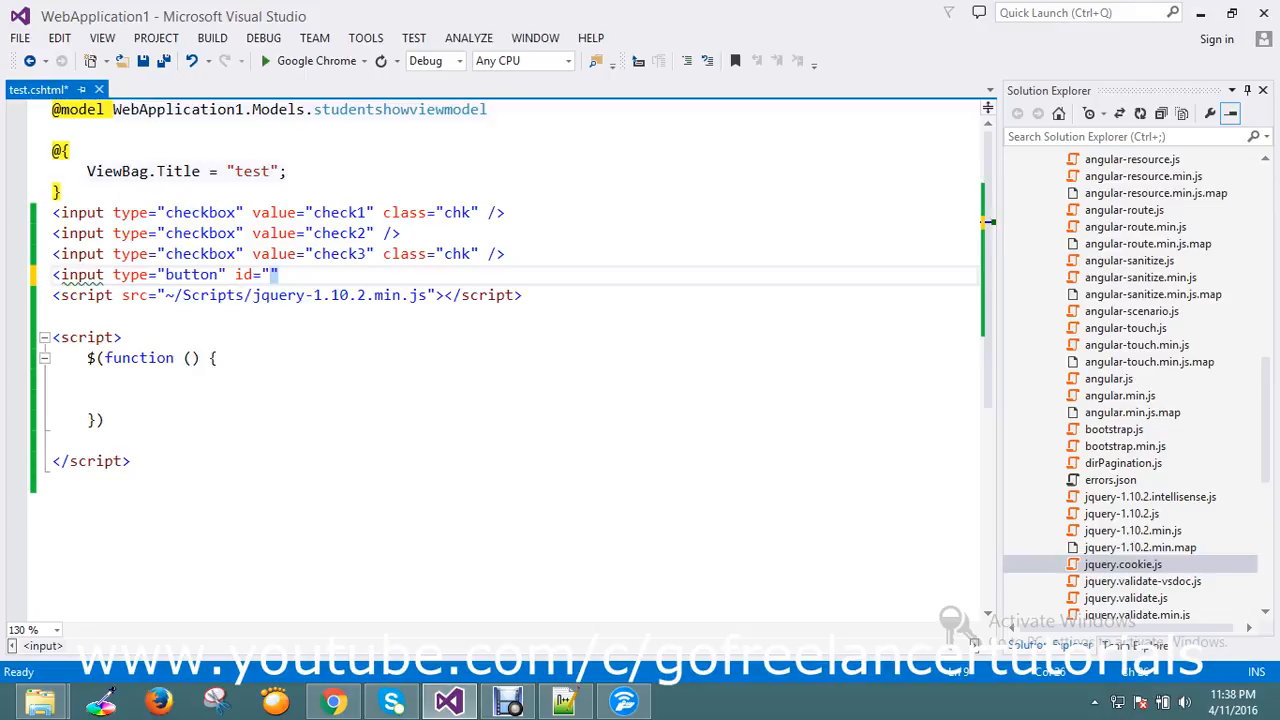
{"action": "type", "text": "idbtn"}
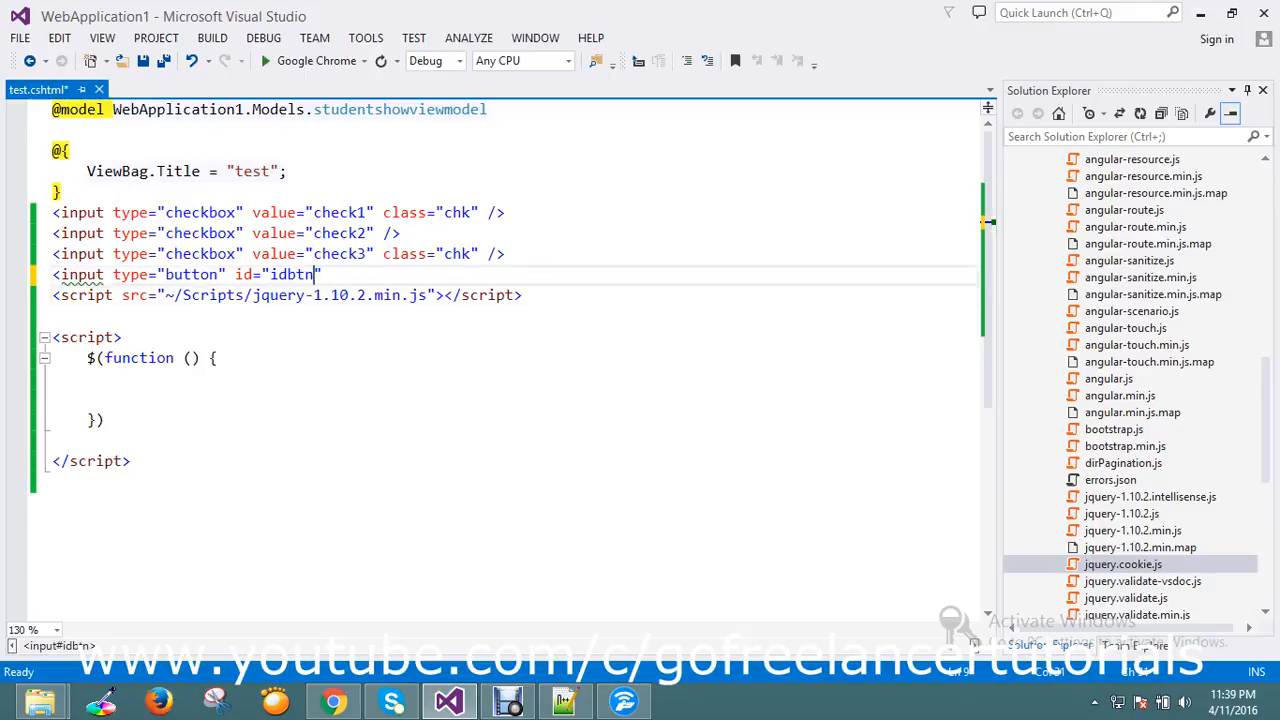
{"action": "type", "text": "value=\""}
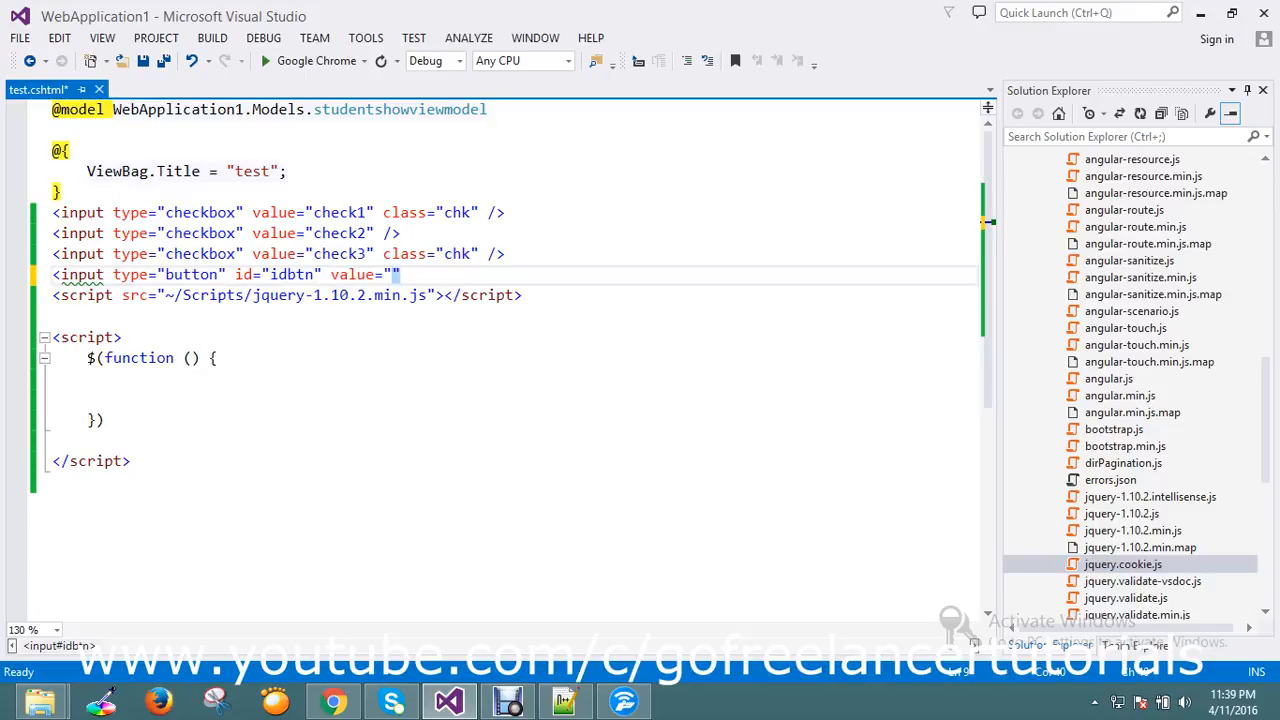
{"action": "type", "text": "c"}
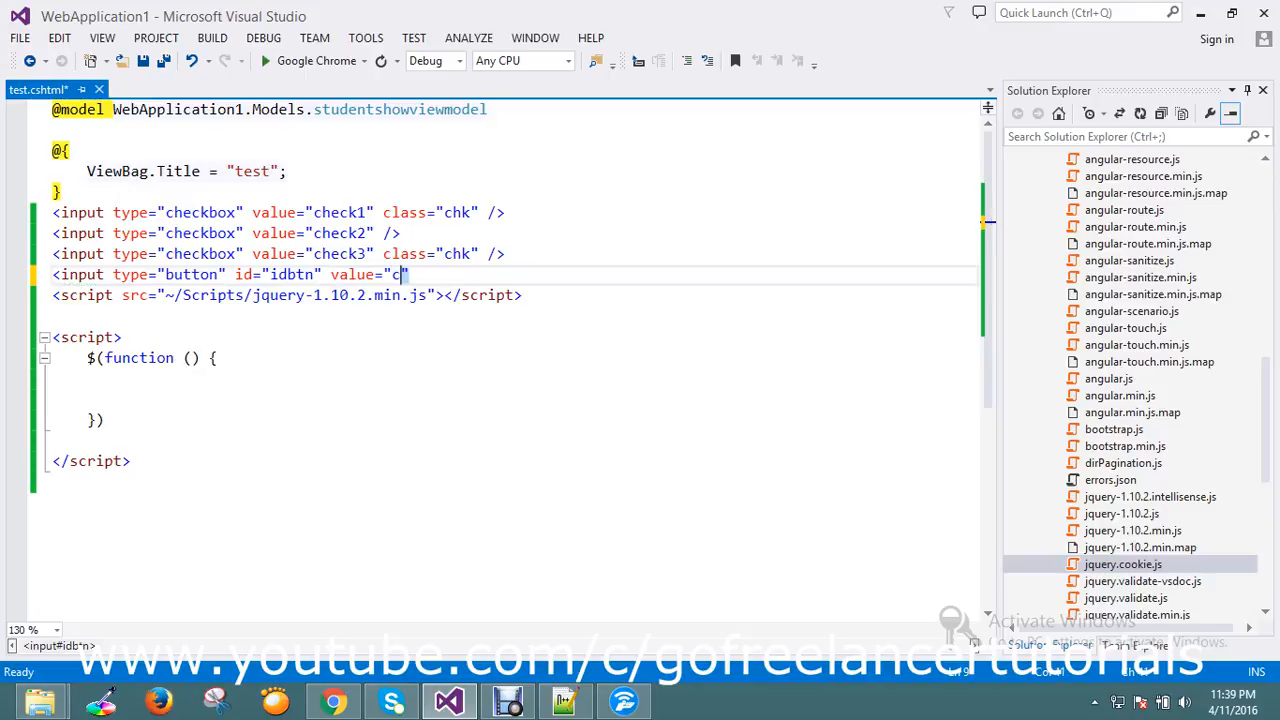
{"action": "type", "text": "lick"}
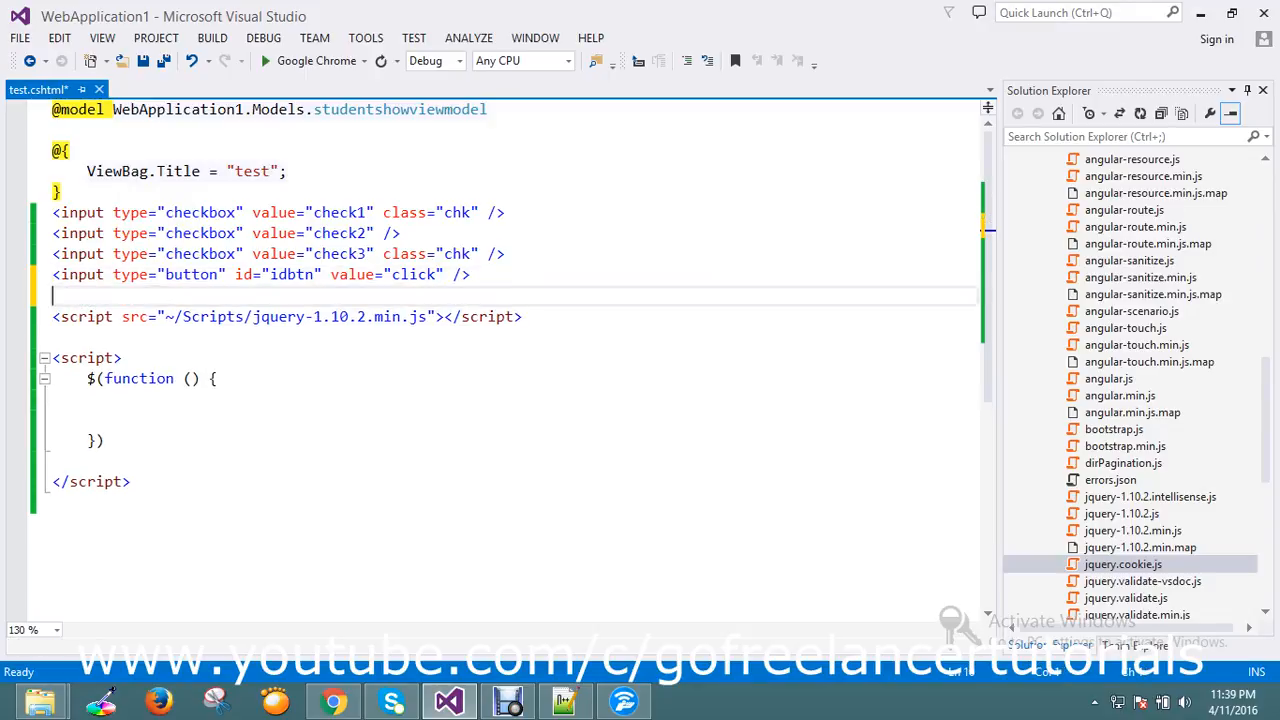
{"action": "left_click", "coordinate": [112, 400]}
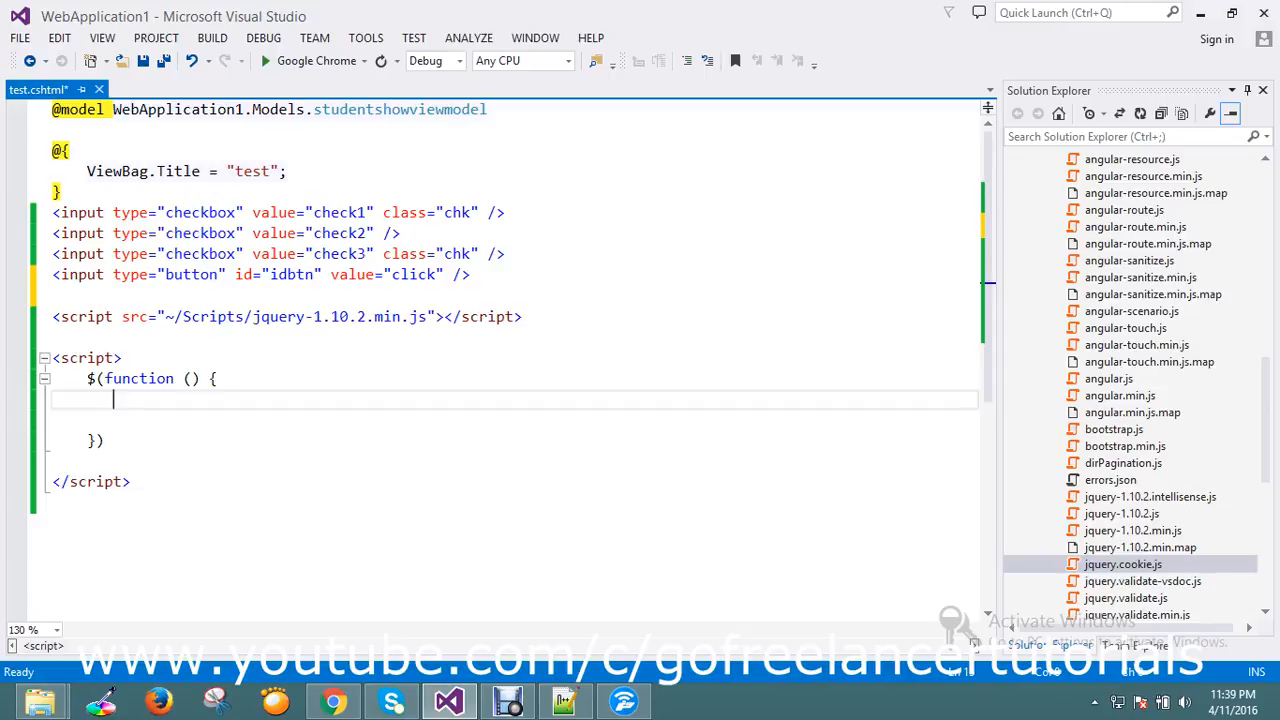
Write $('#idbtn').click(function () inside the ready function using IntelliSense completions
{"action": "type", "text": "$"}
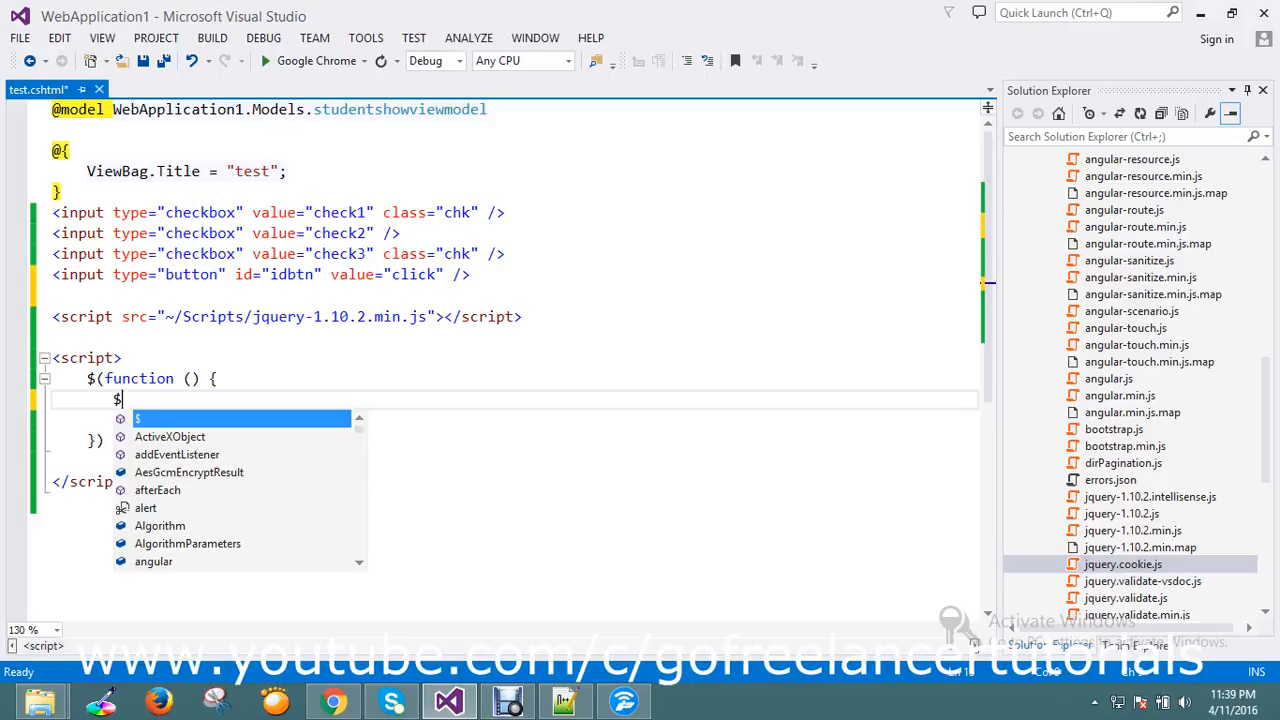
{"action": "type", "text": "("}
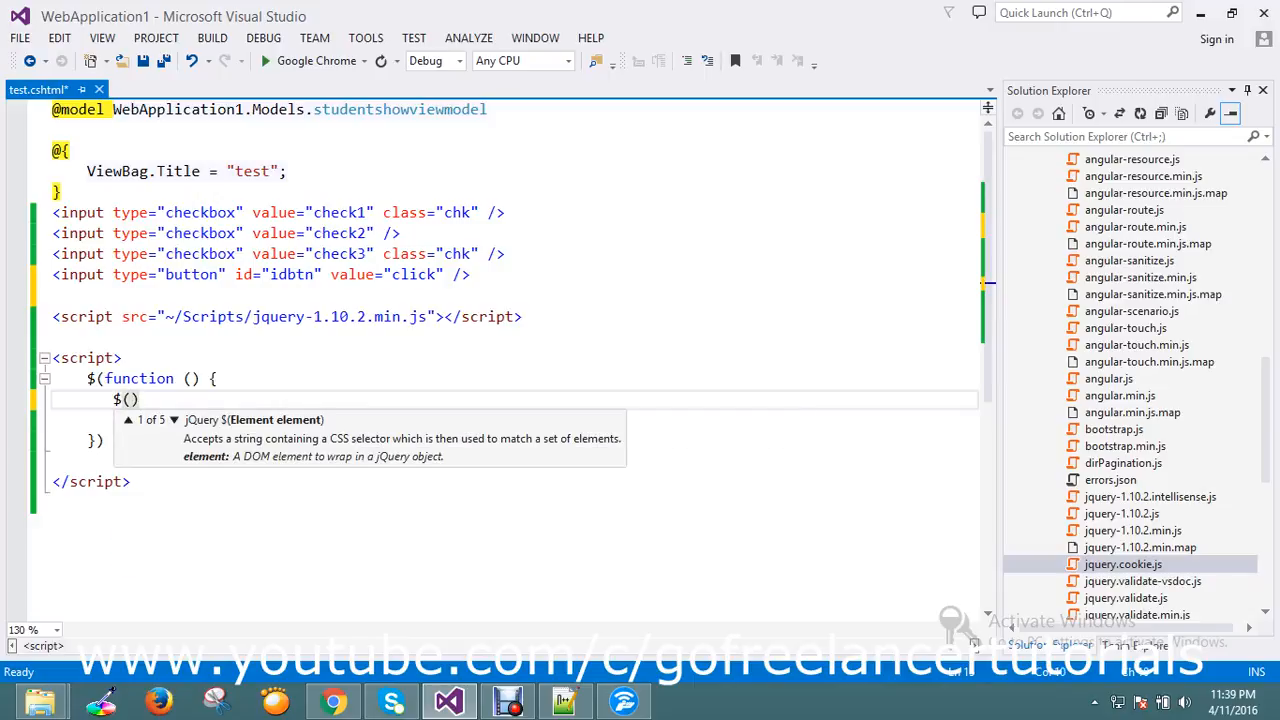
{"action": "type", "text": "'"}
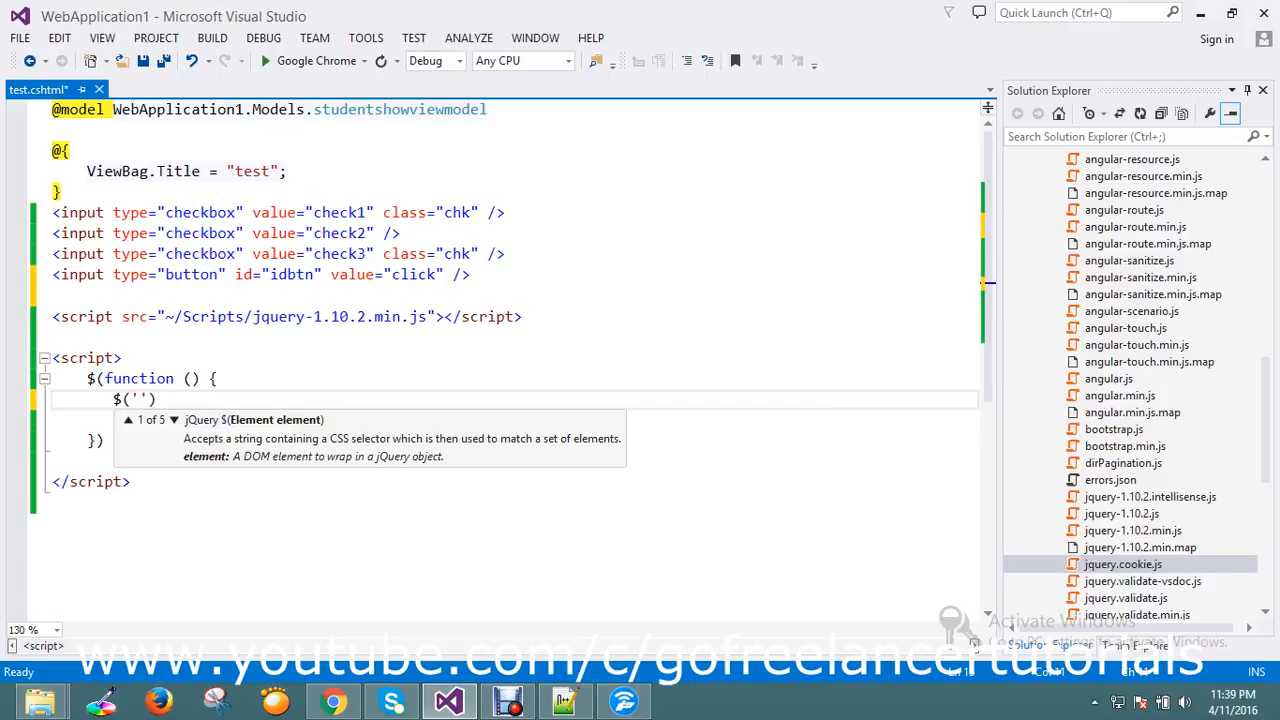
{"action": "type", "text": "#i"}
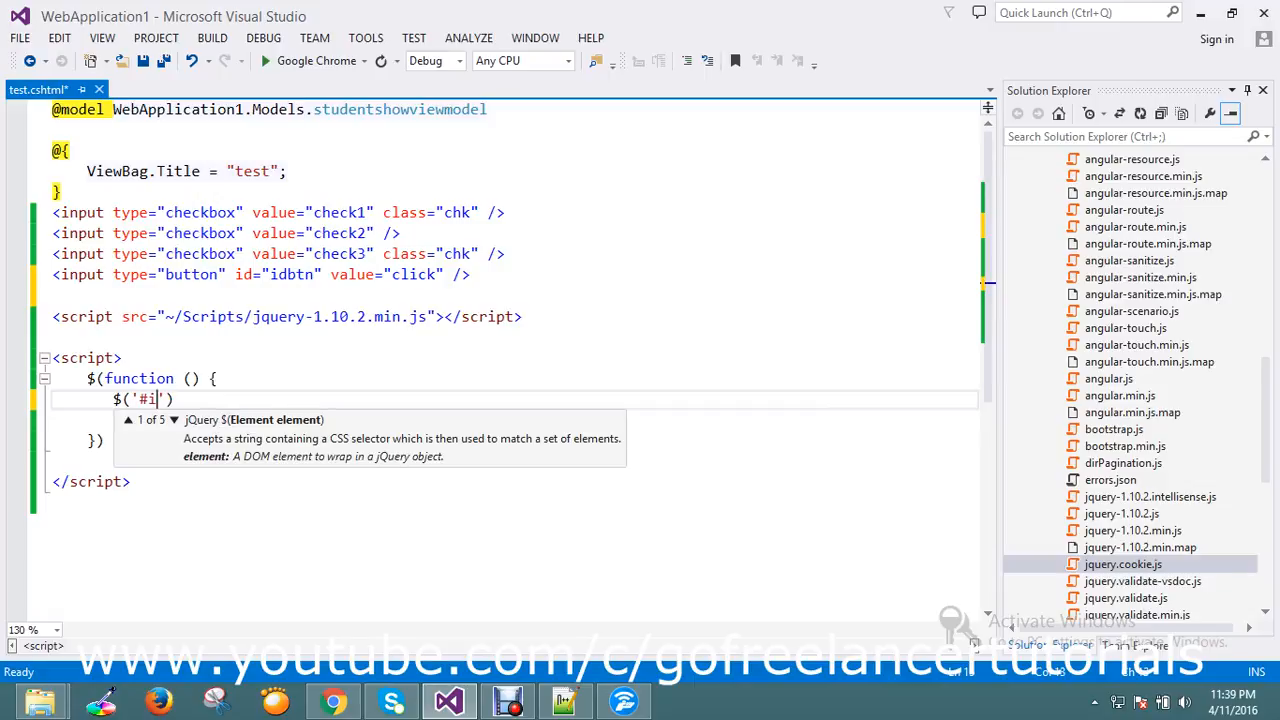
{"action": "type", "text": "dbtn"}
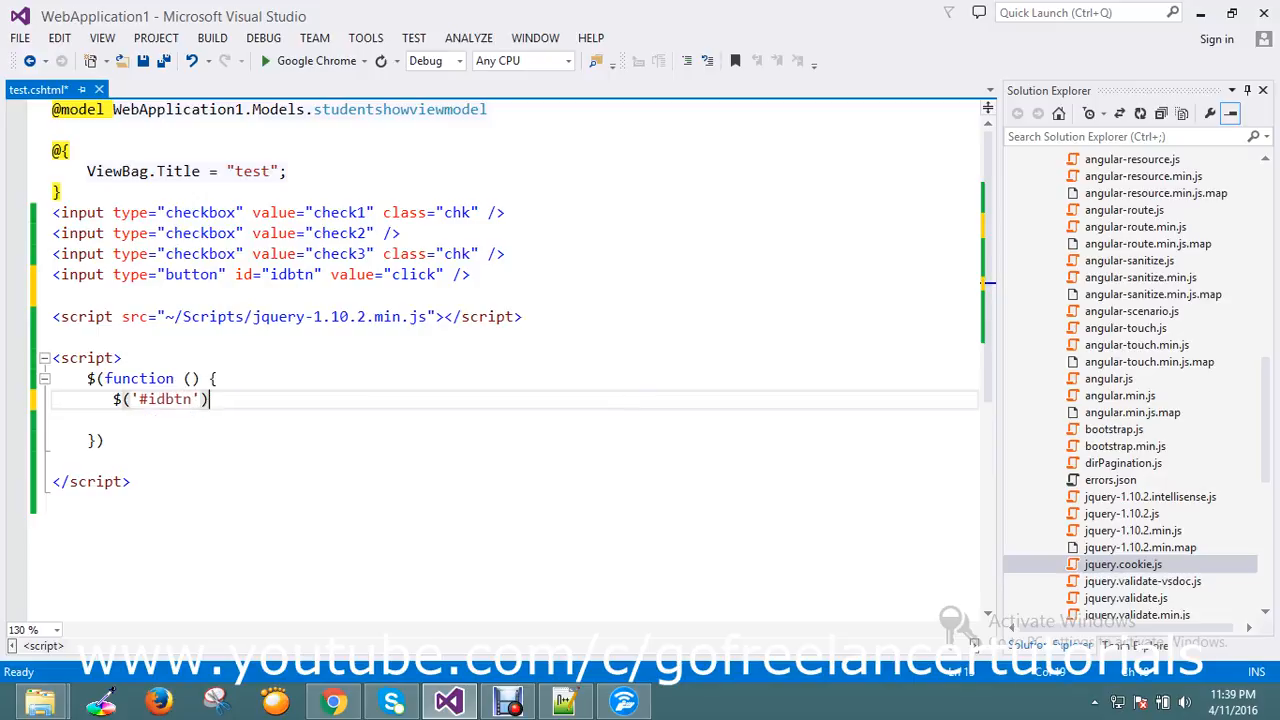
{"action": "type", "text": ".c"}
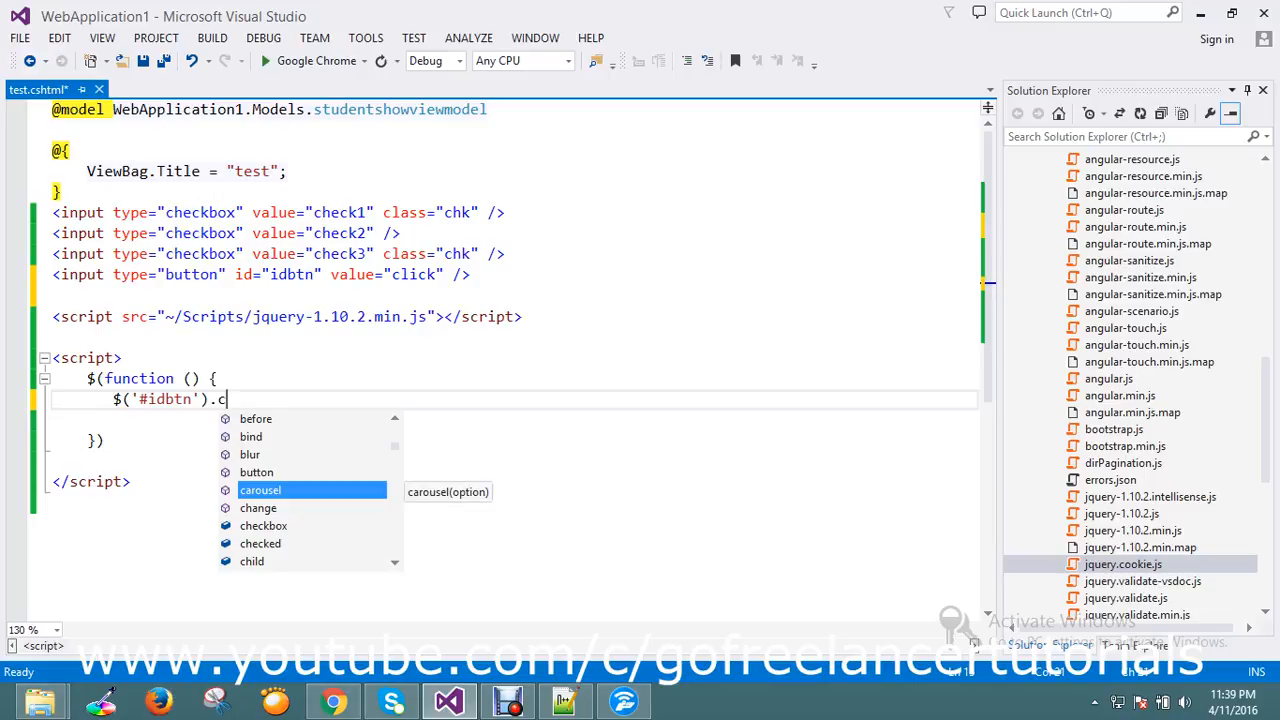
{"action": "type", "text": "lick"}
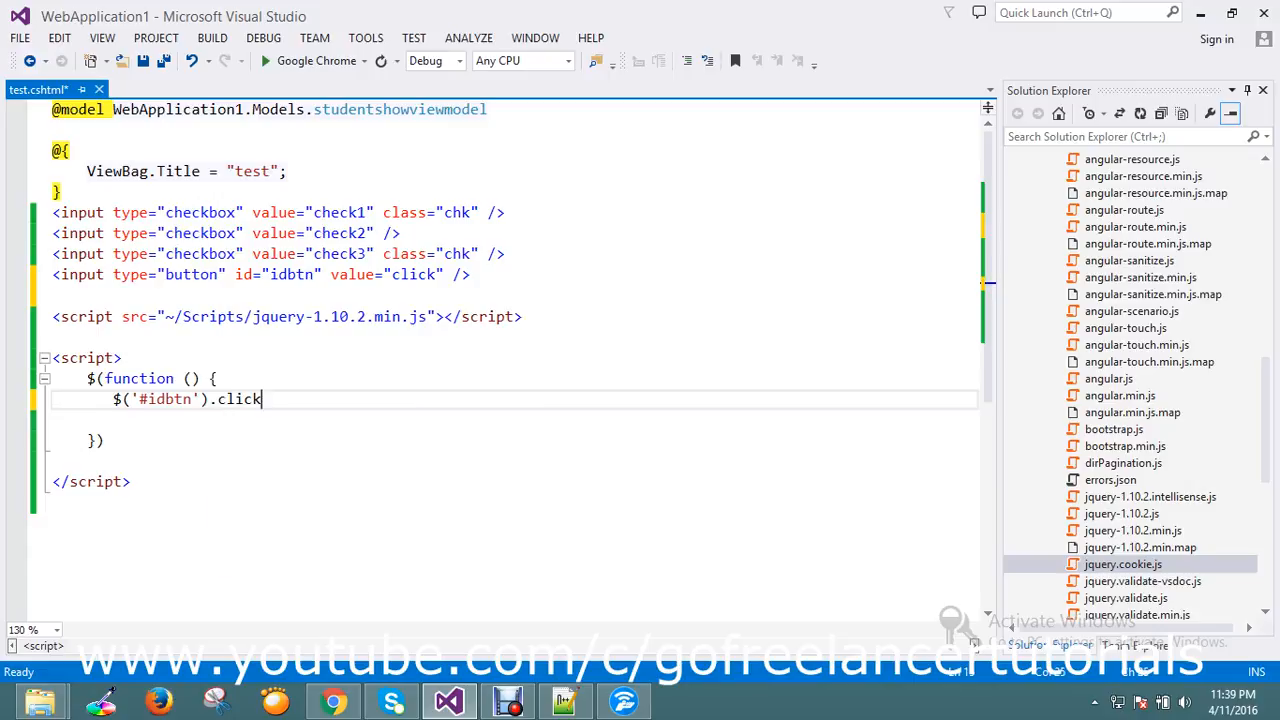
{"action": "type", "text": "("}
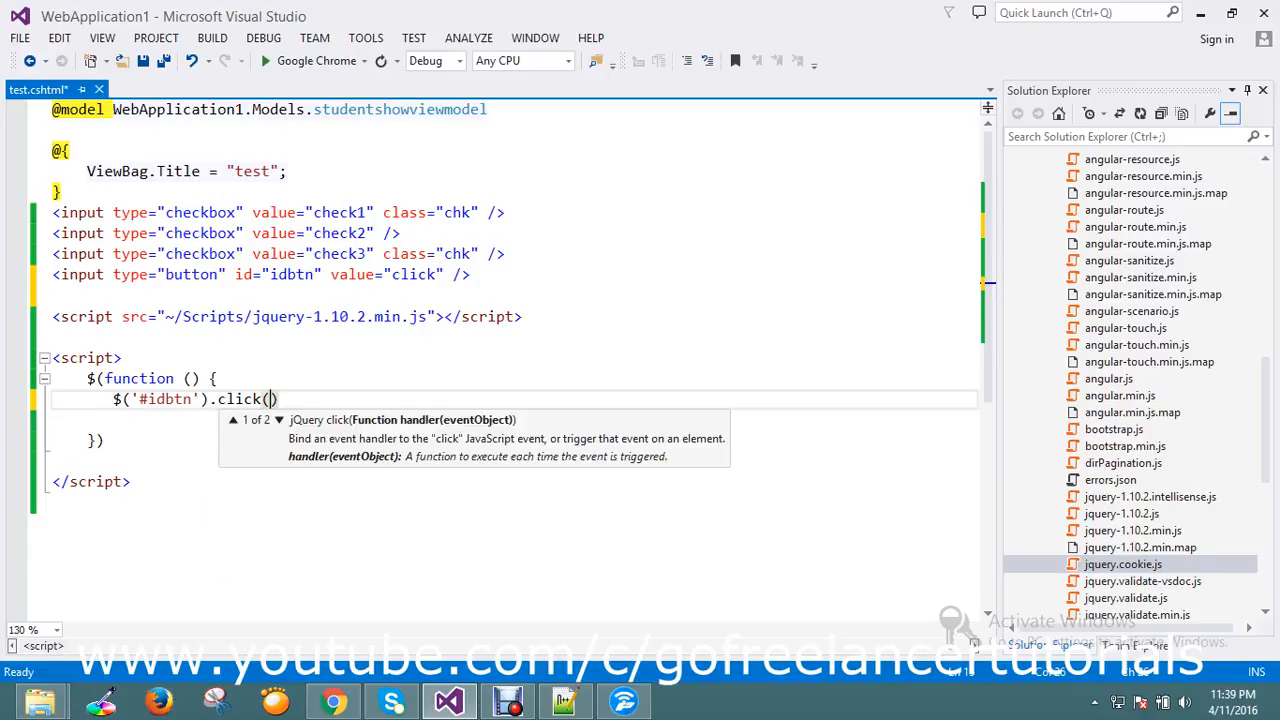
{"action": "type", "text": "function"}
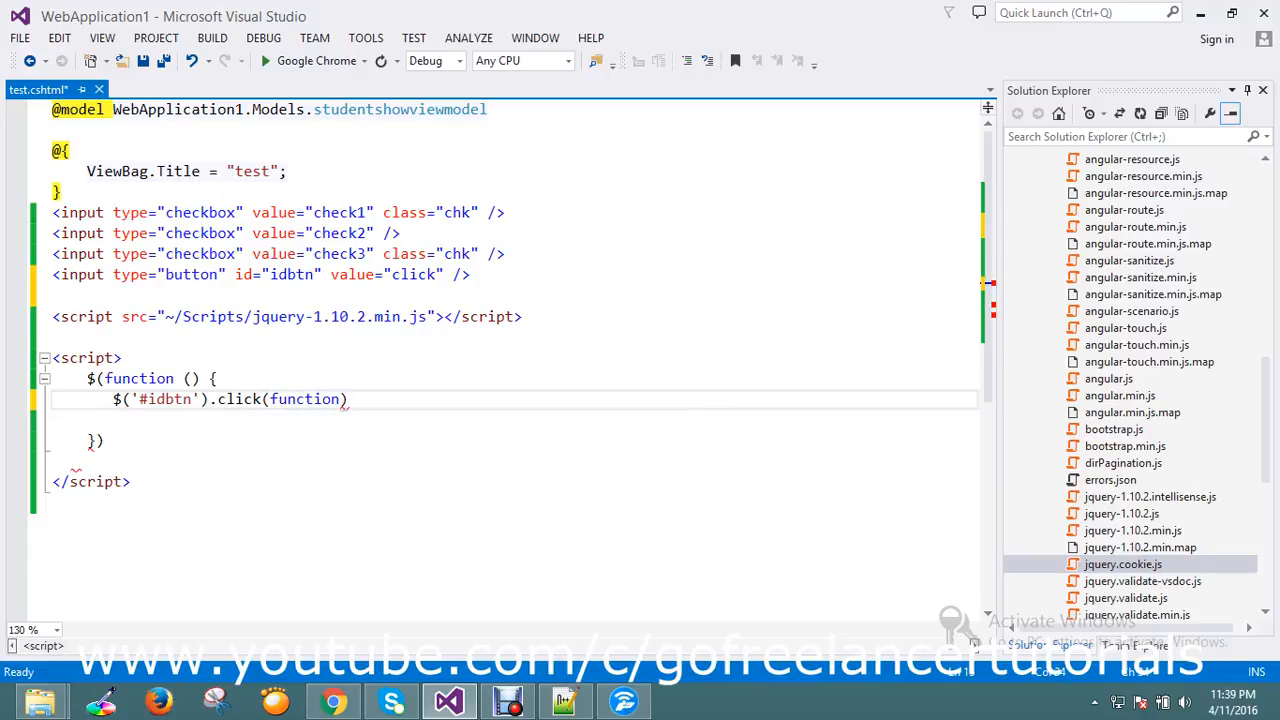
{"action": "type", "text": "()"}
{"action": "type", "text": "{"}
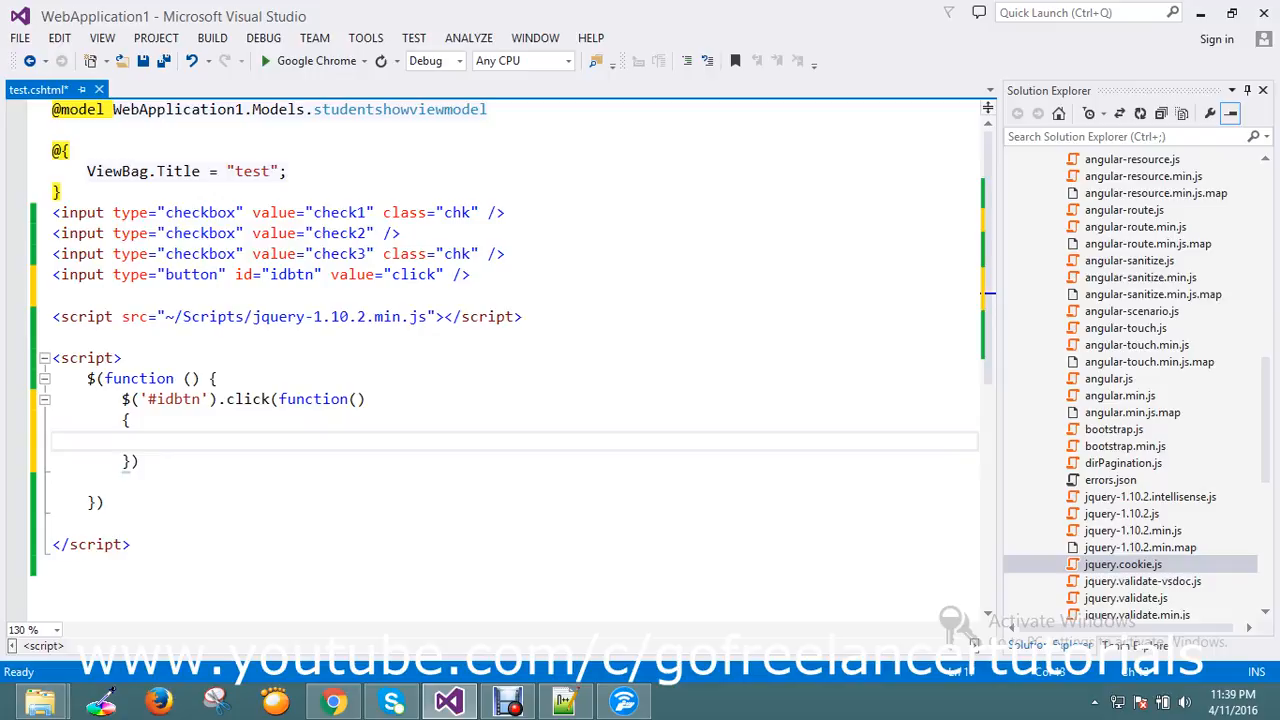
Write $('.chk').prop('checked', true) in the click handler body and save the view
{"action": "type", "text": "$(''"}
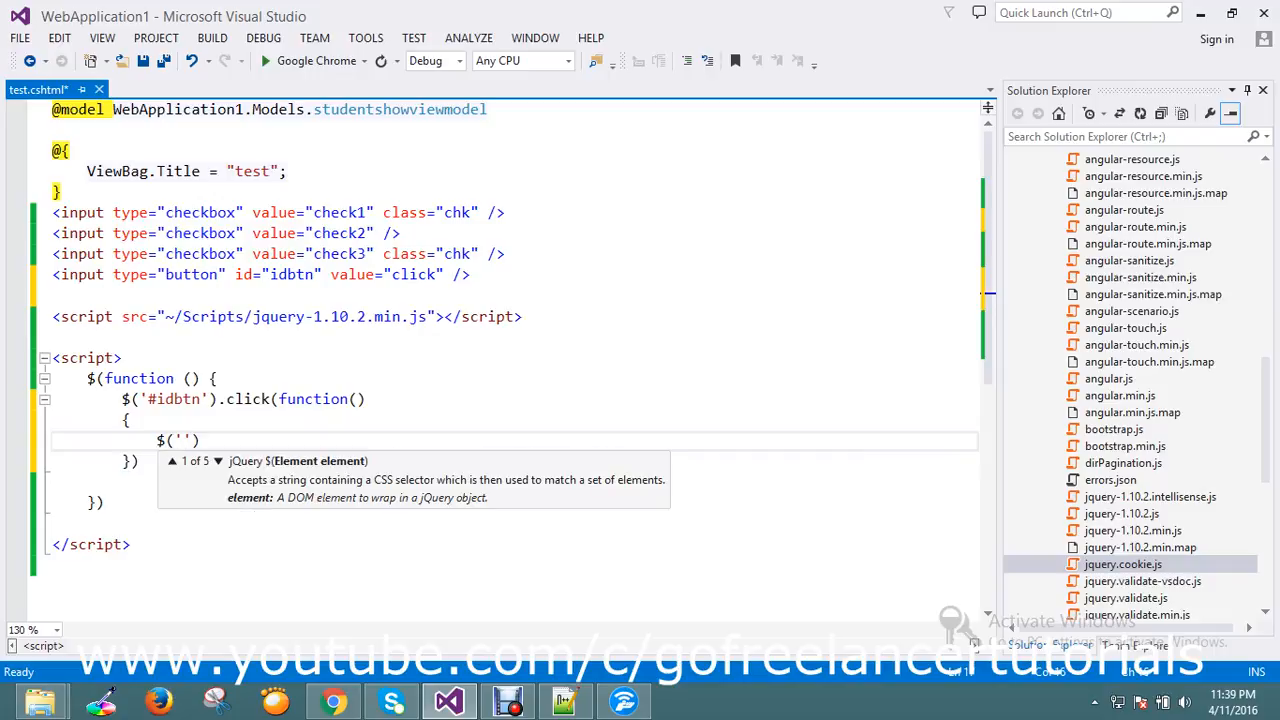
{"action": "type", "text": "."}
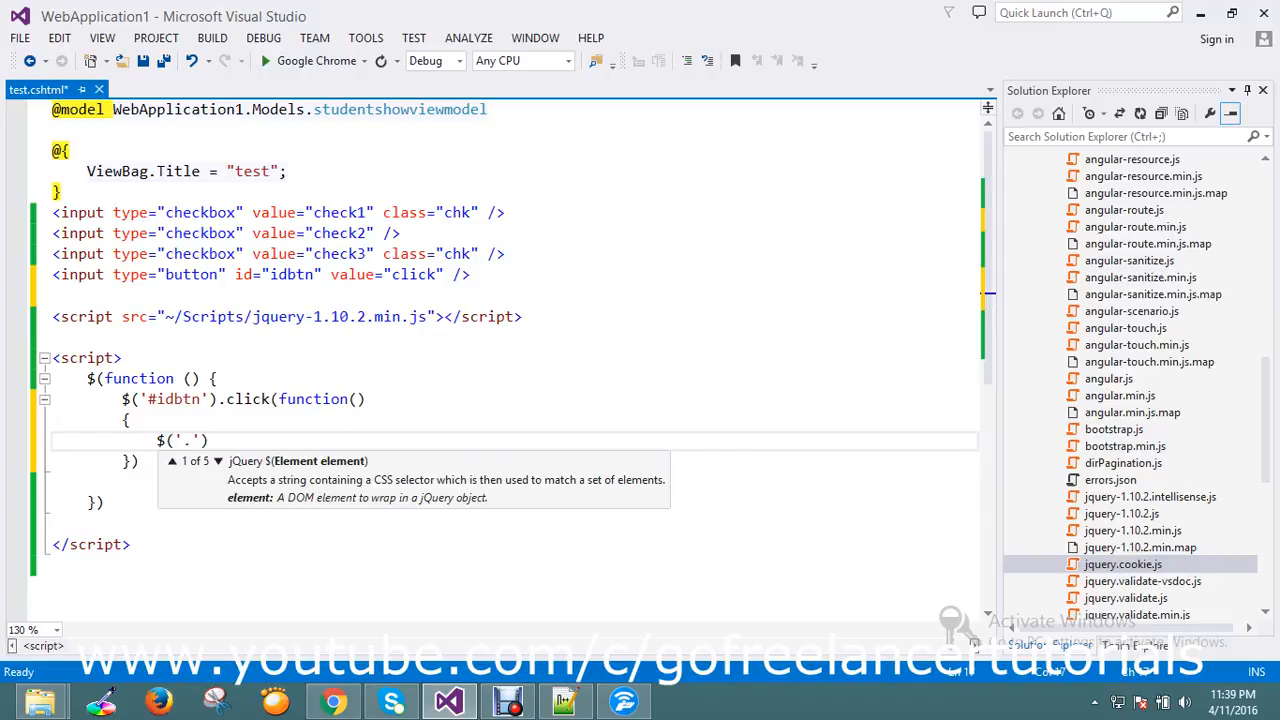
{"action": "type", "text": "chk"}
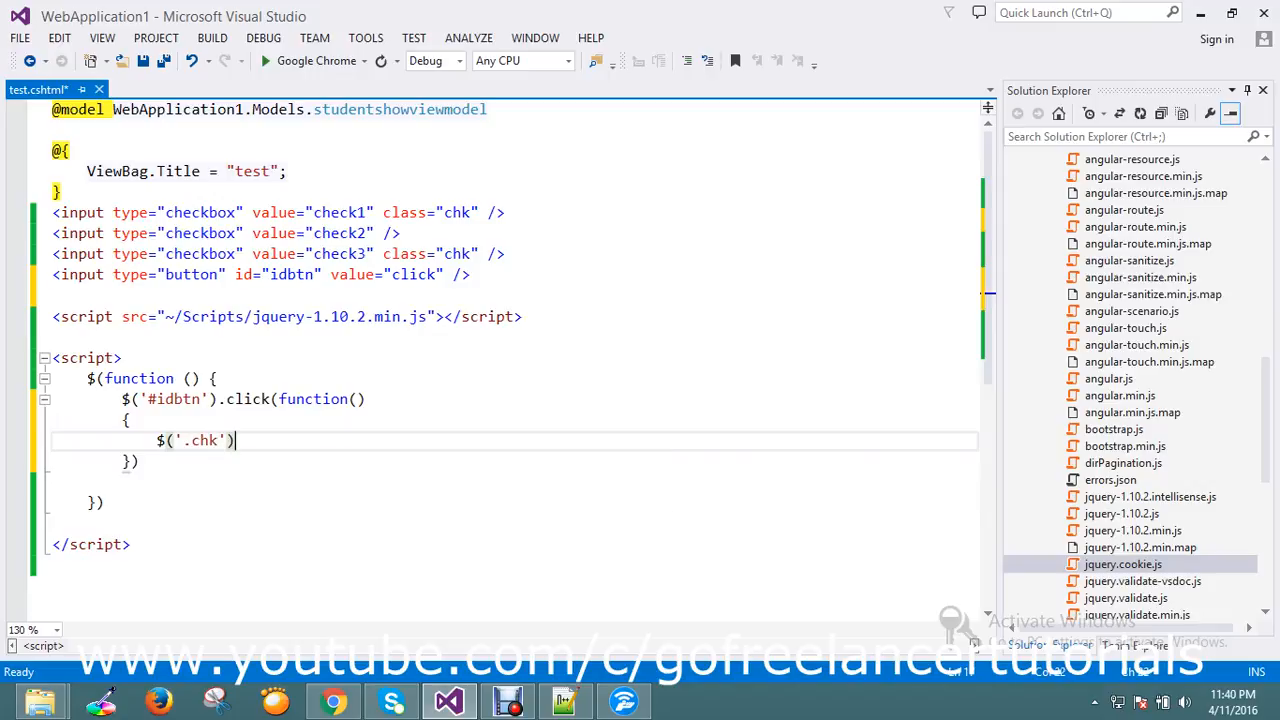
{"action": "type", "text": ".pr"}
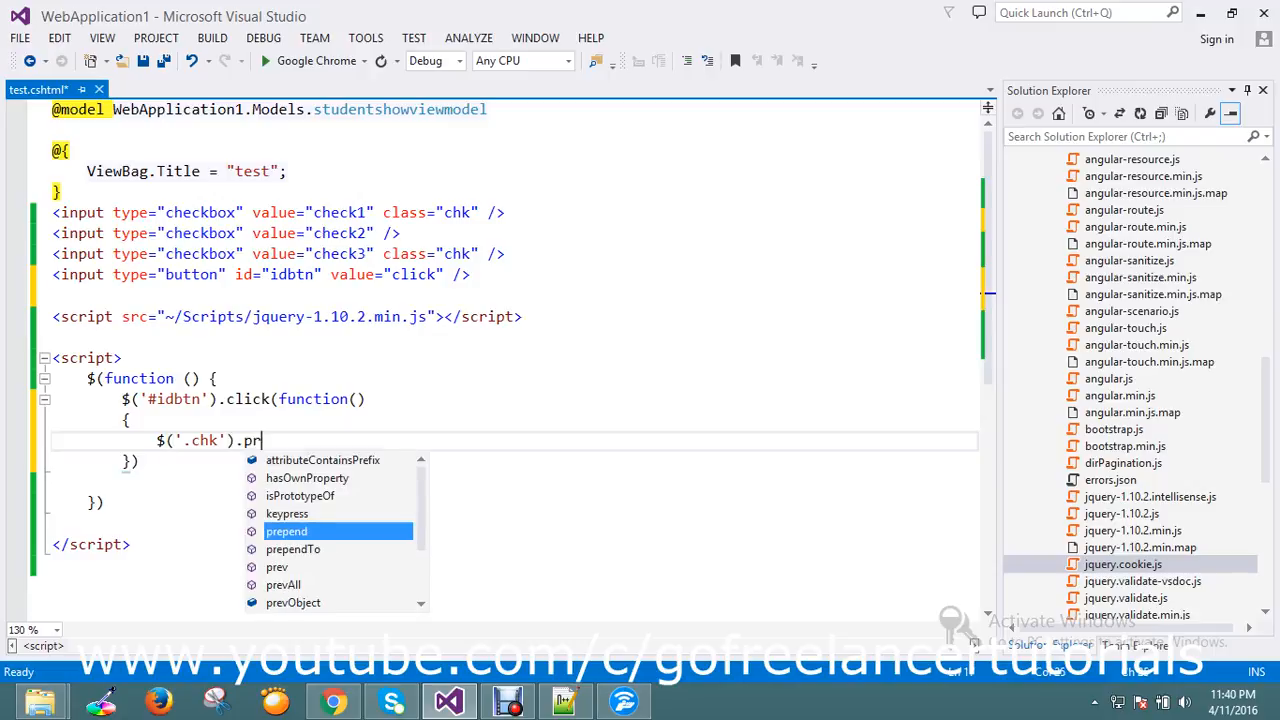
{"action": "type", "text": "op"}
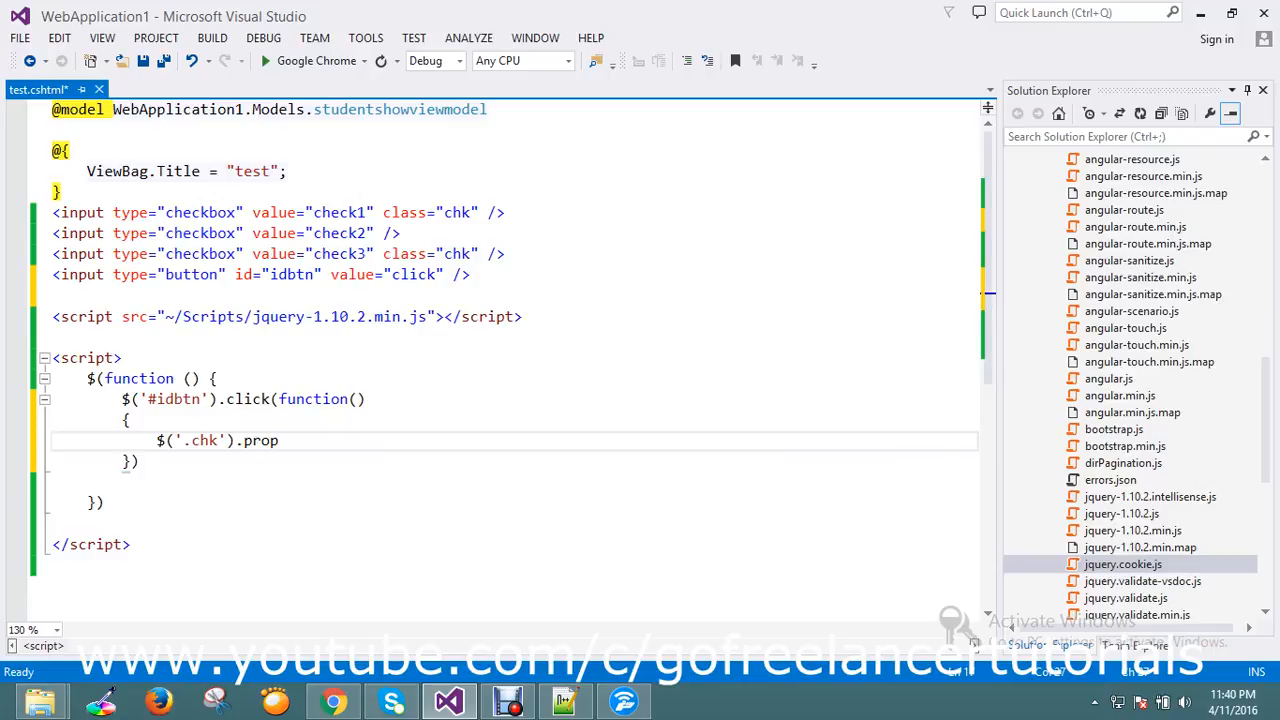
{"action": "type", "text": "()"}
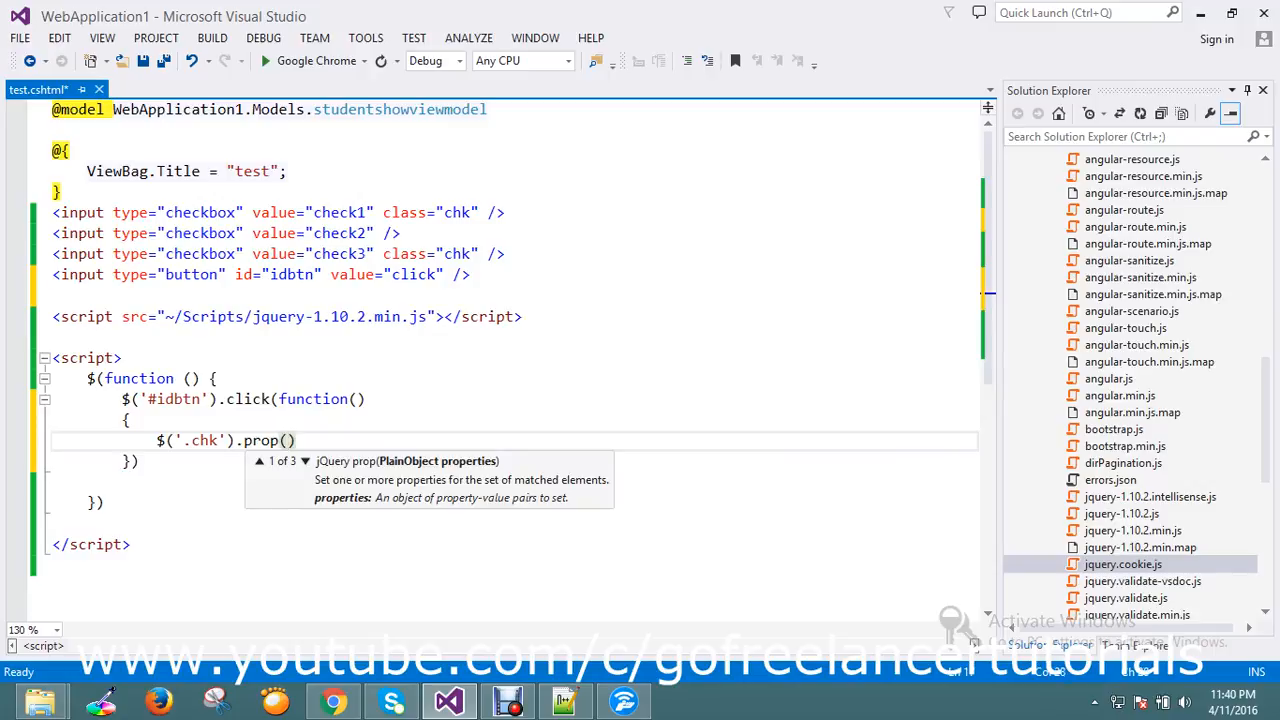
{"action": "type", "text": "'c'"}
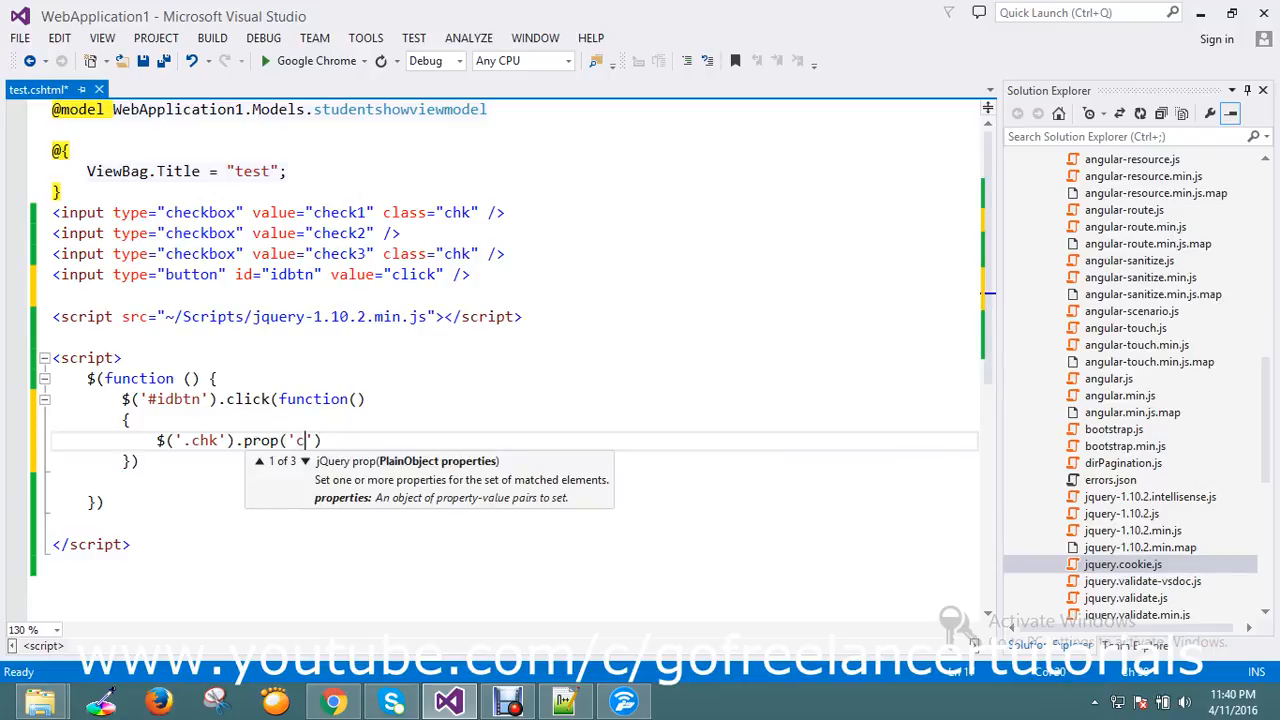
{"action": "type", "text": "hecked"}
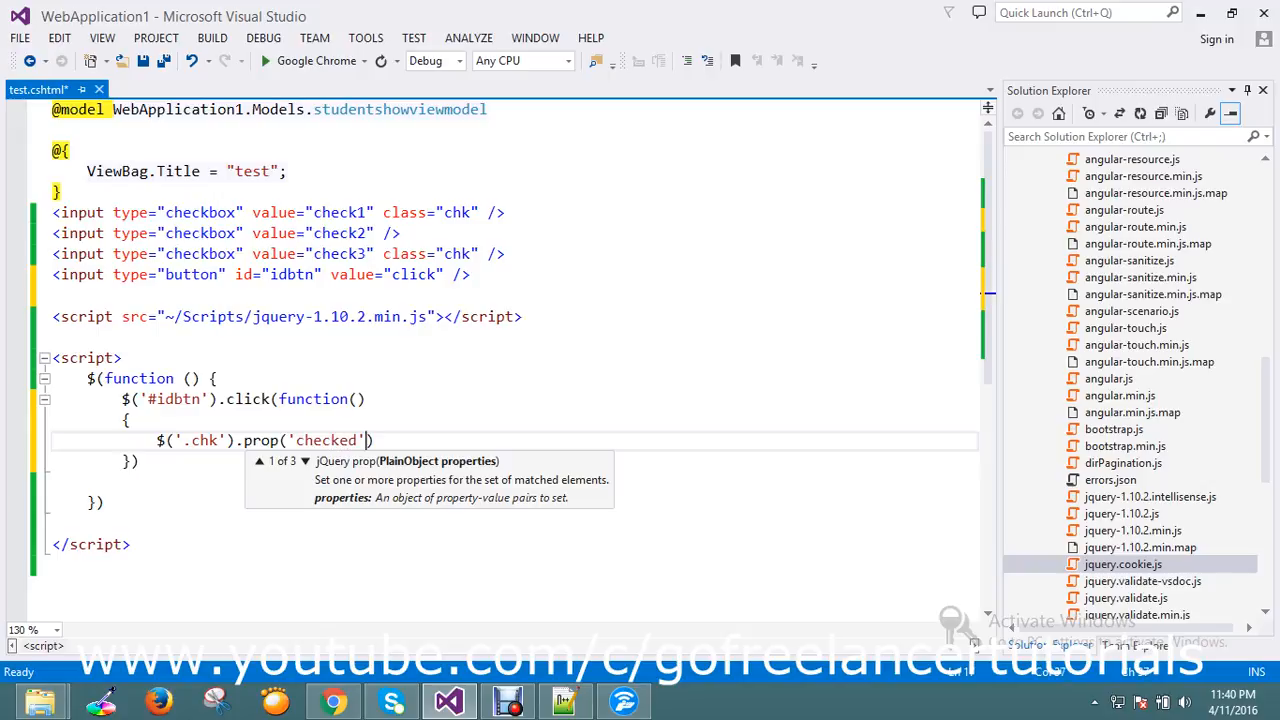
{"action": "type", "text": ",tr"}
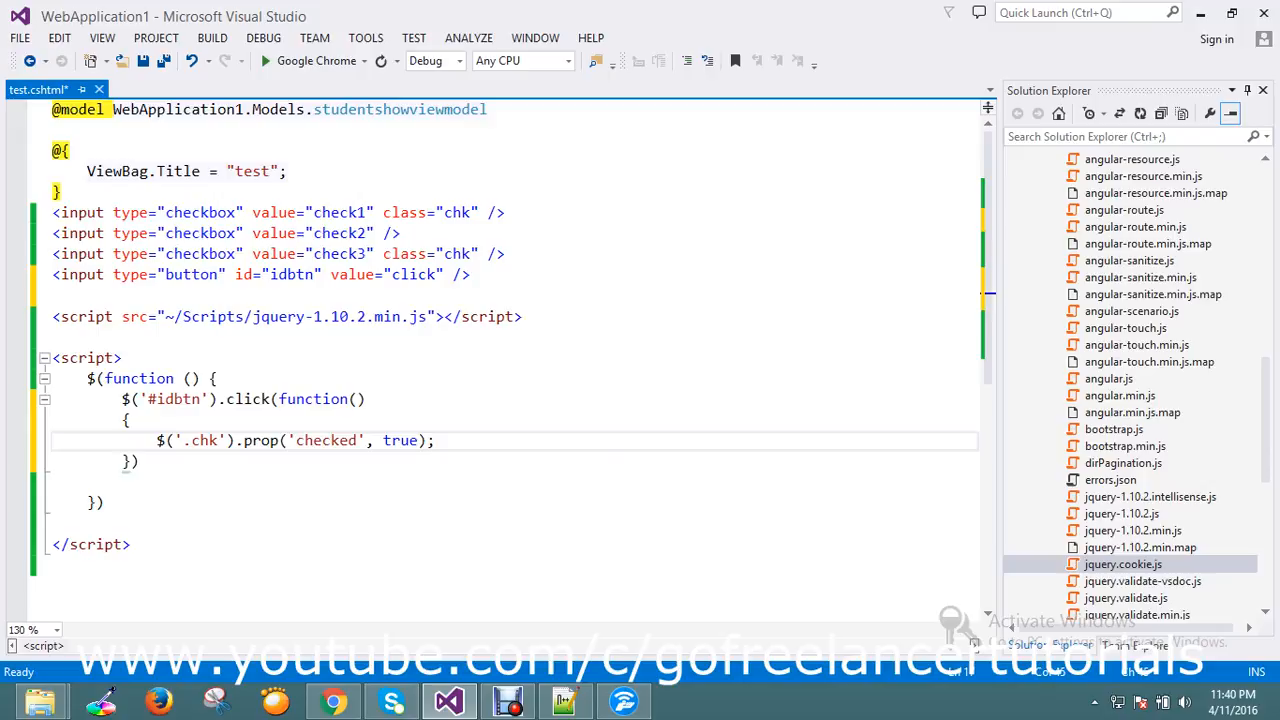
{"action": "key", "text": "ctrl+s"}
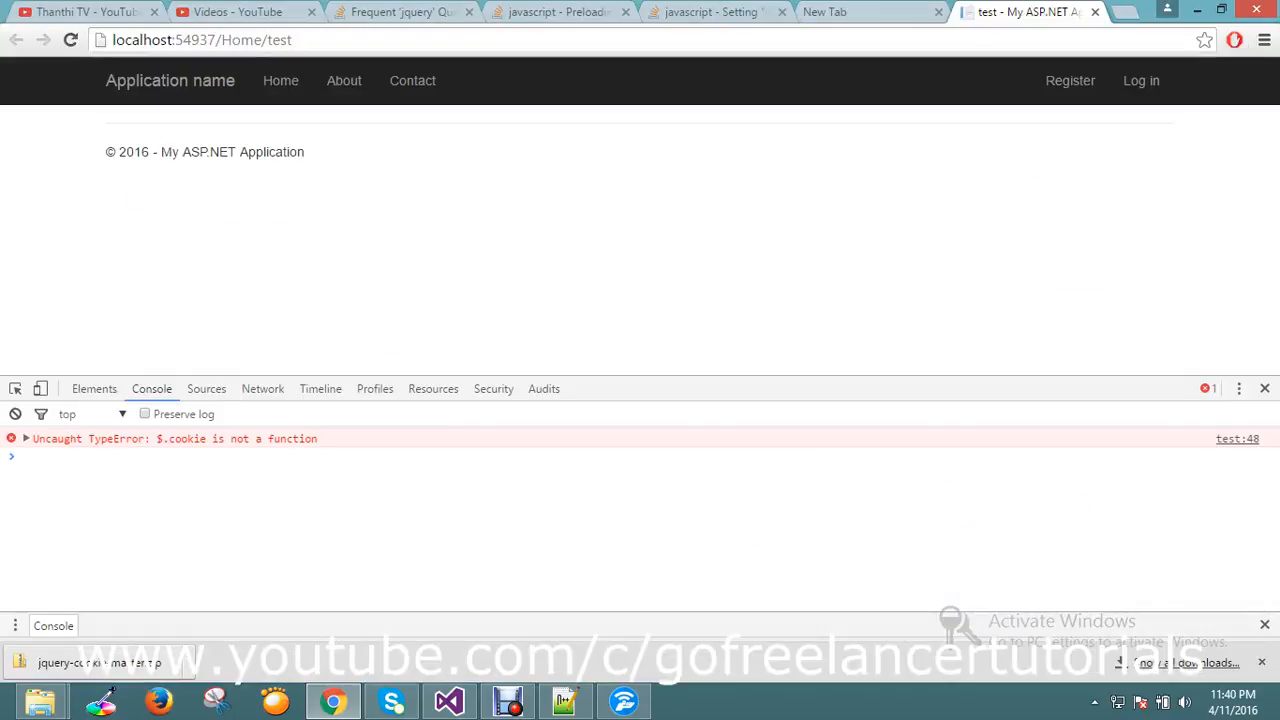
Reload localhost:54937/Home/test and use the click button to check the first and third checkboxes
{"action": "left_click", "coordinate": [70, 40]}
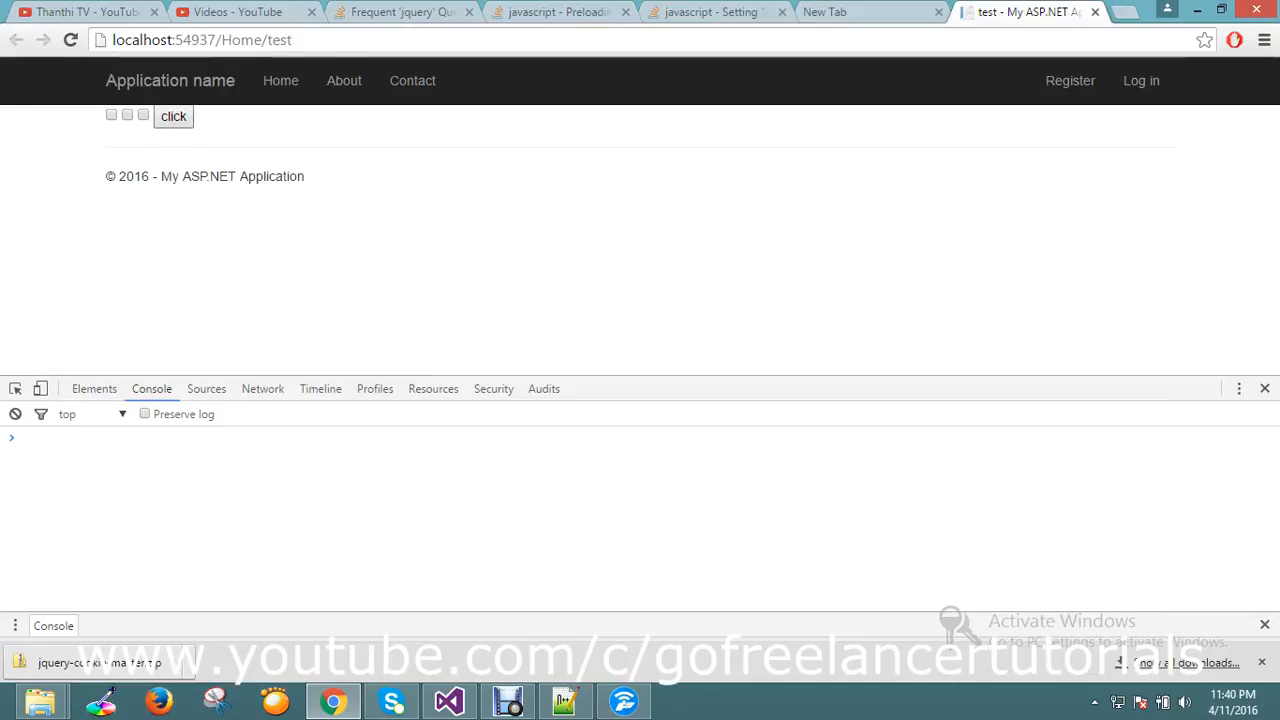
{"action": "left_click", "coordinate": [172, 116]}
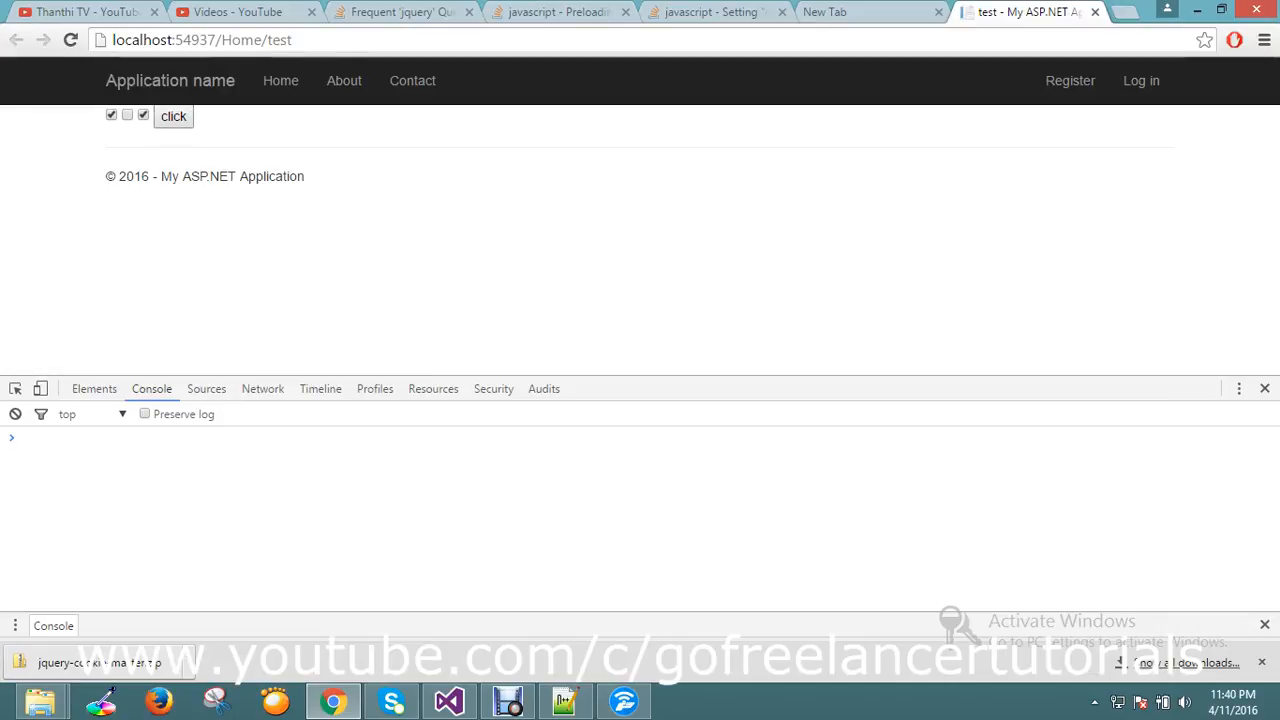